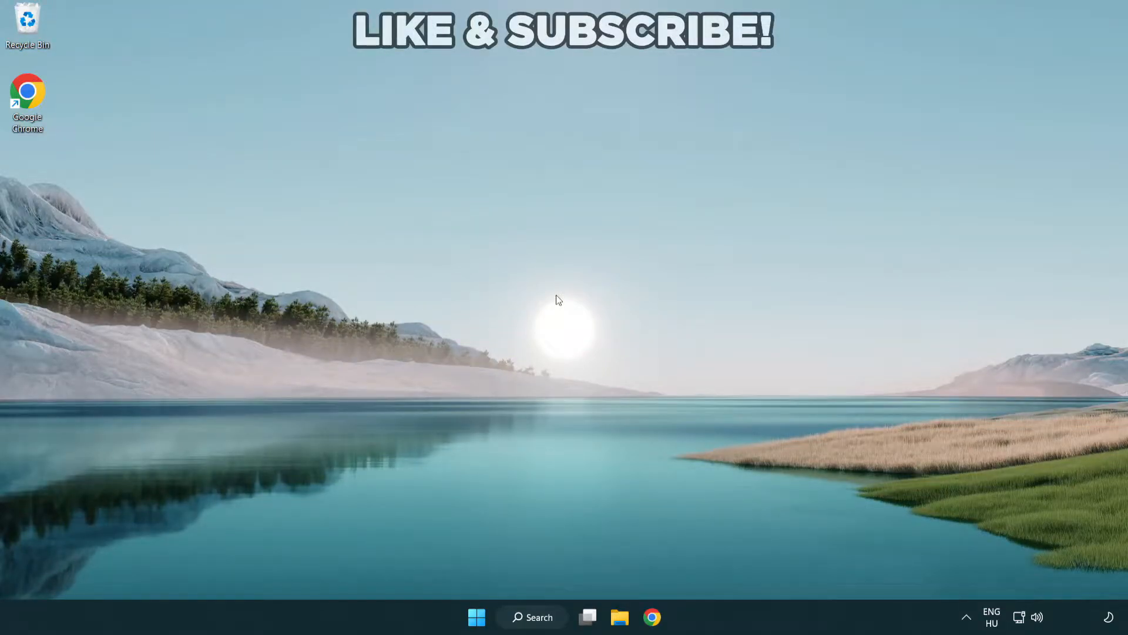
mouse_move(554, 298)
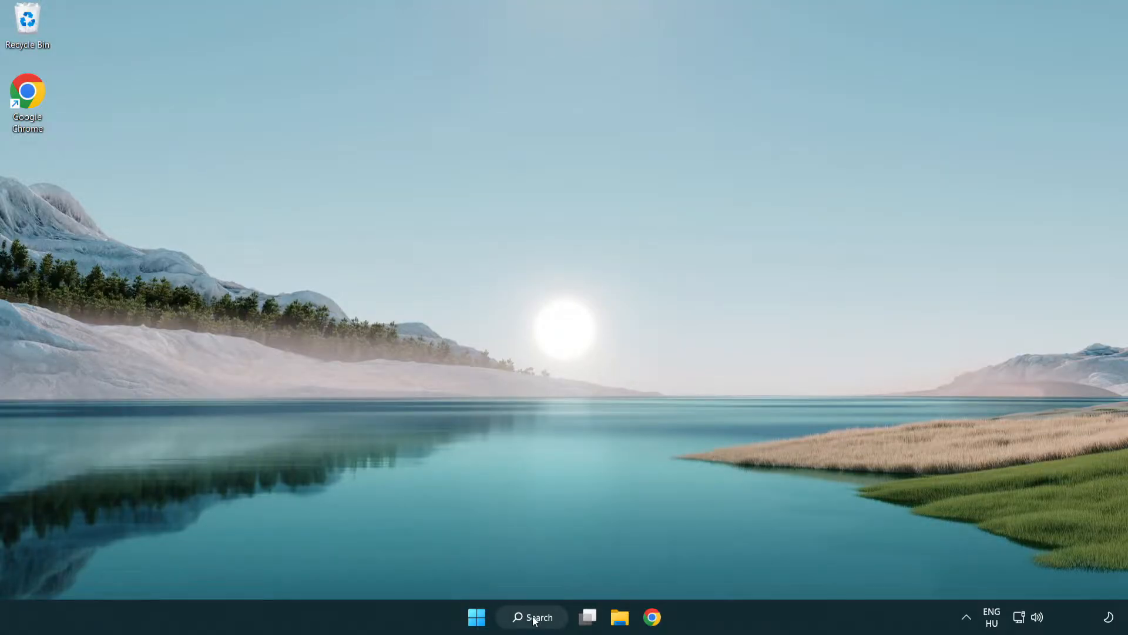
- Search for 'device manager' from the taskbar and launch Device Manager
click(532, 617)
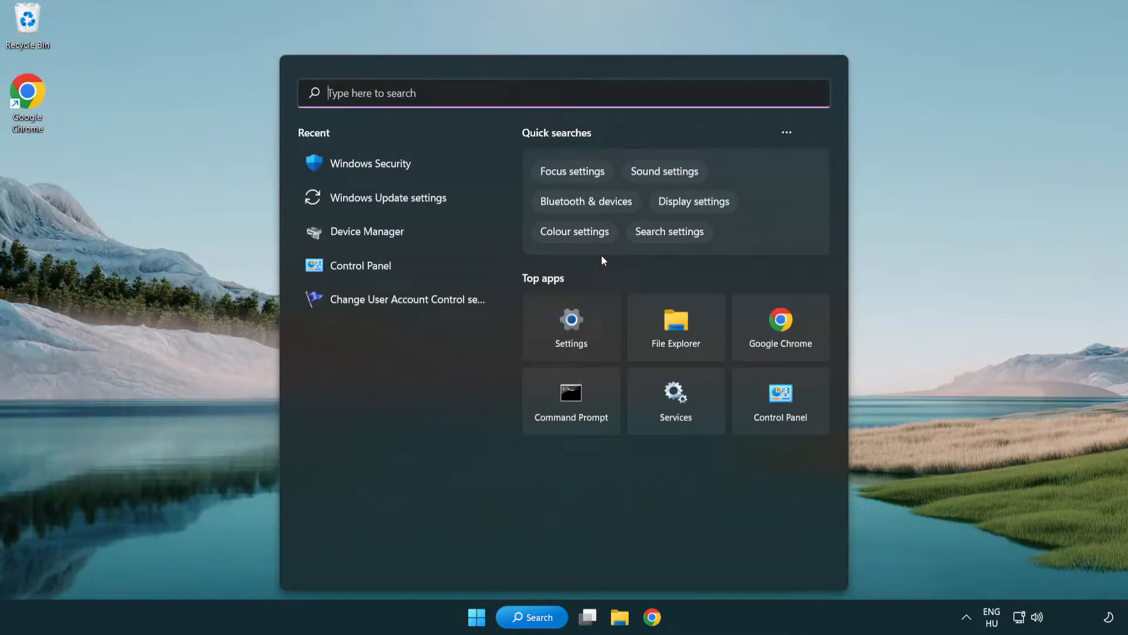
text(device Manager)
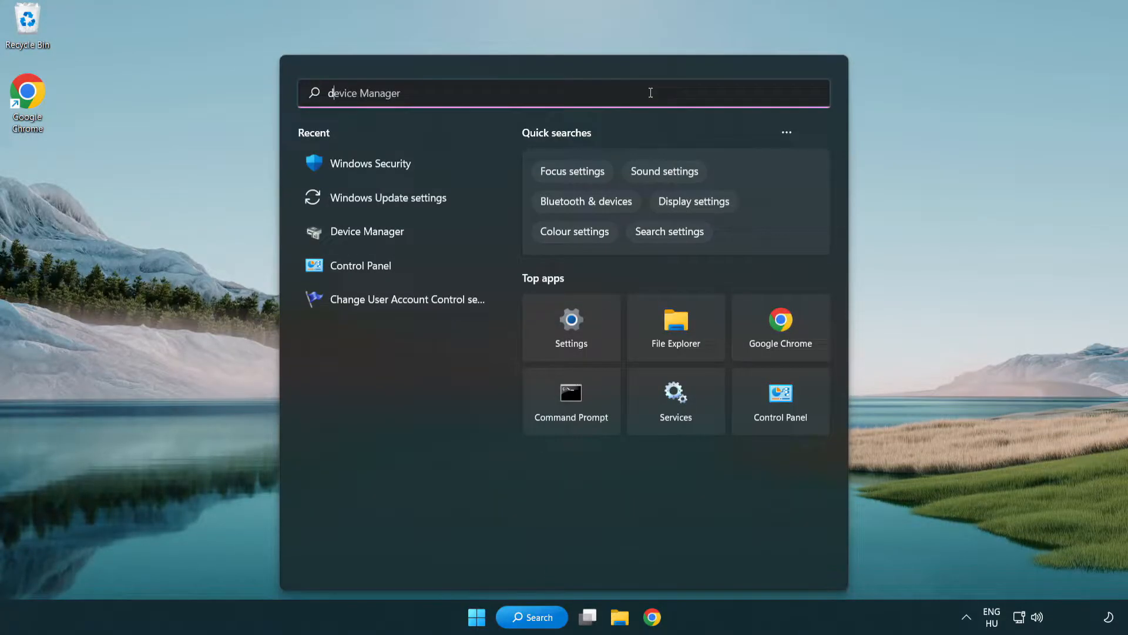
text(device manager)
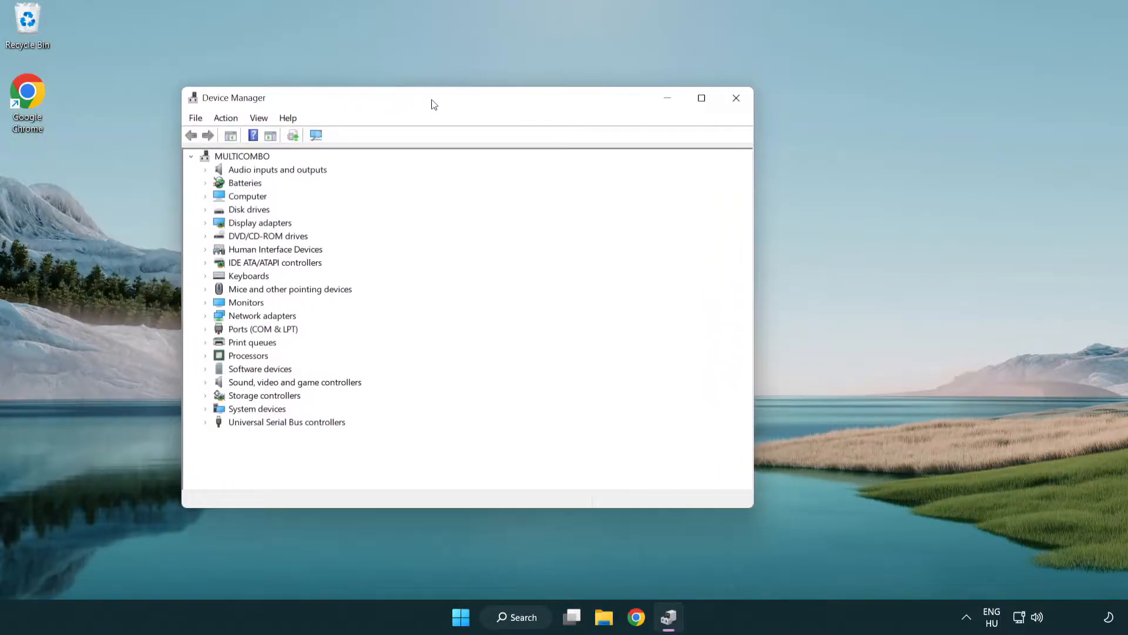
- Expand Display adapters and bring up the actions for the VMware SVGA 3D adapter
drag(431, 98, 495, 108)
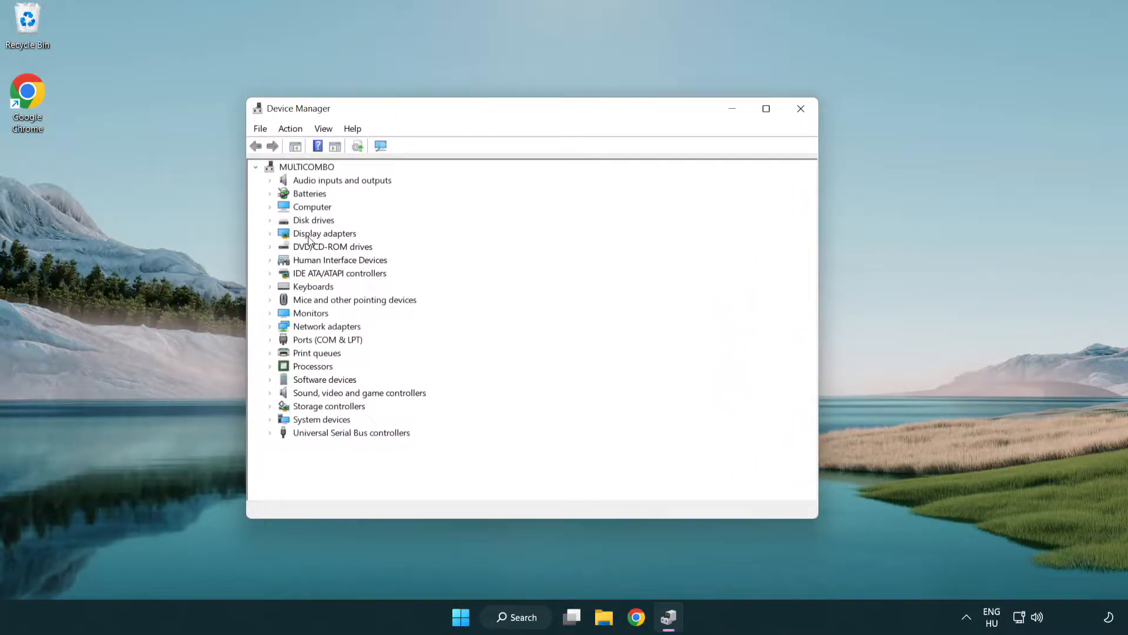
click(325, 233)
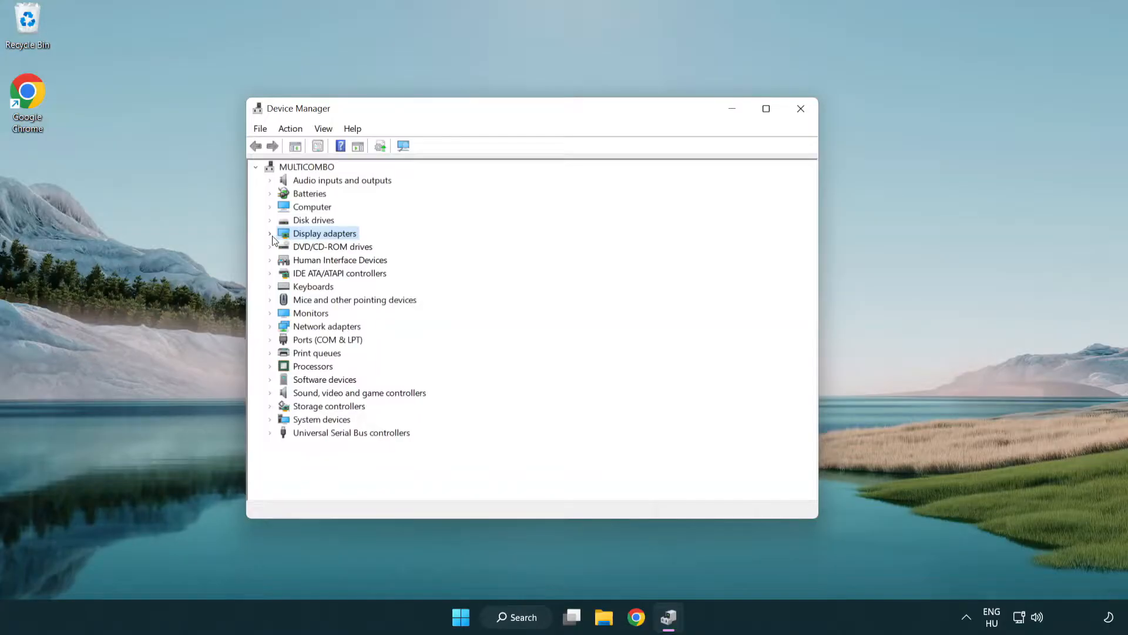
click(270, 233)
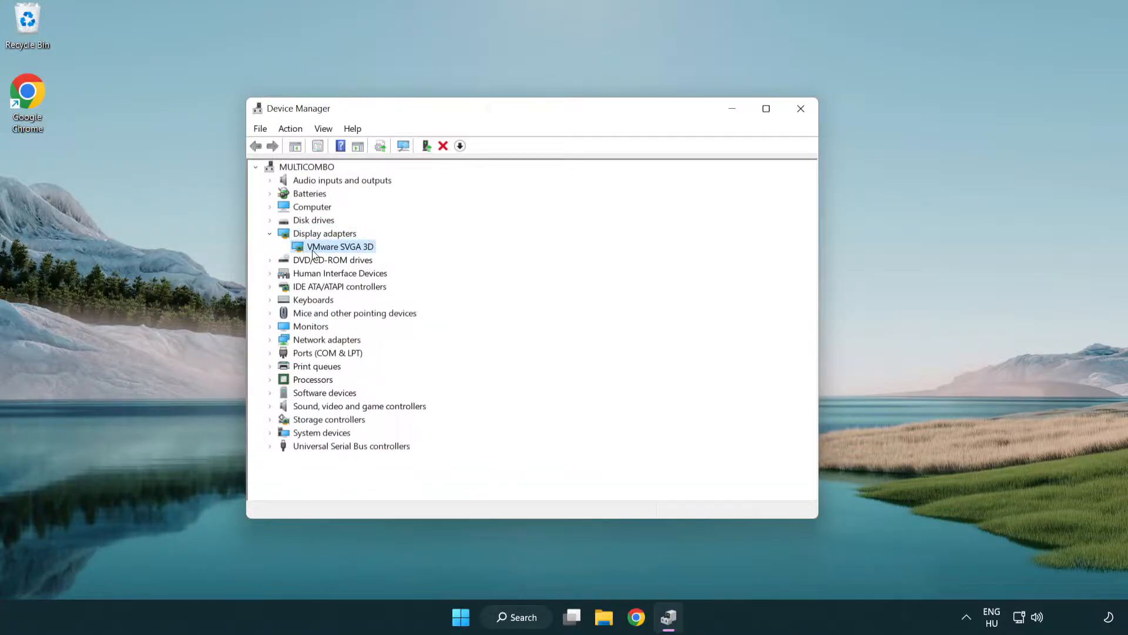
right_click(340, 247)
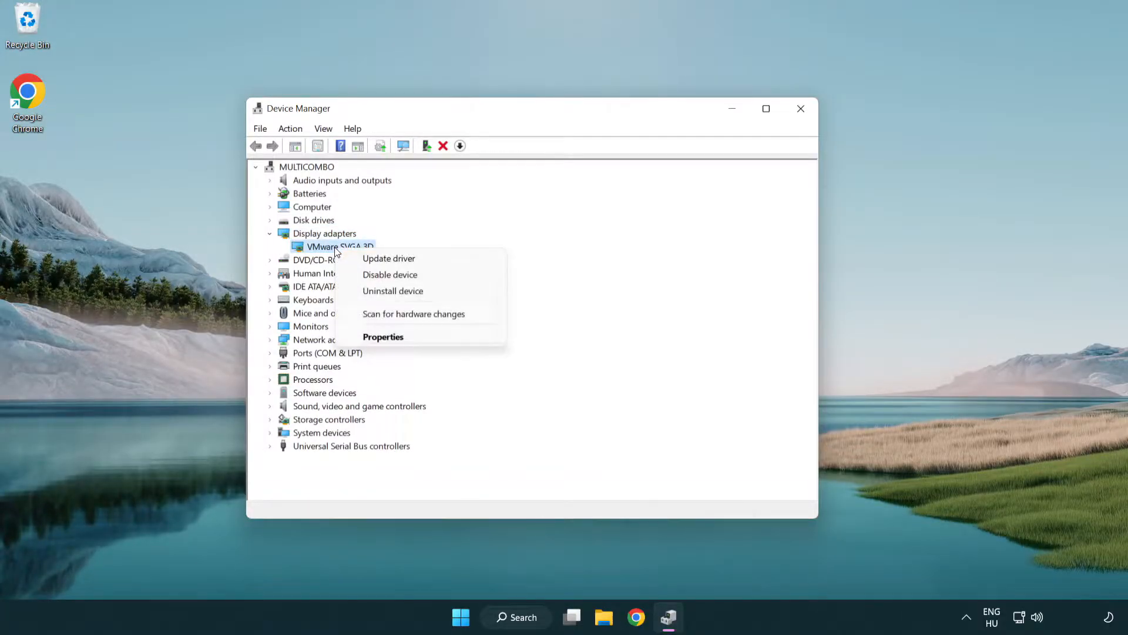
mouse_move(412, 259)
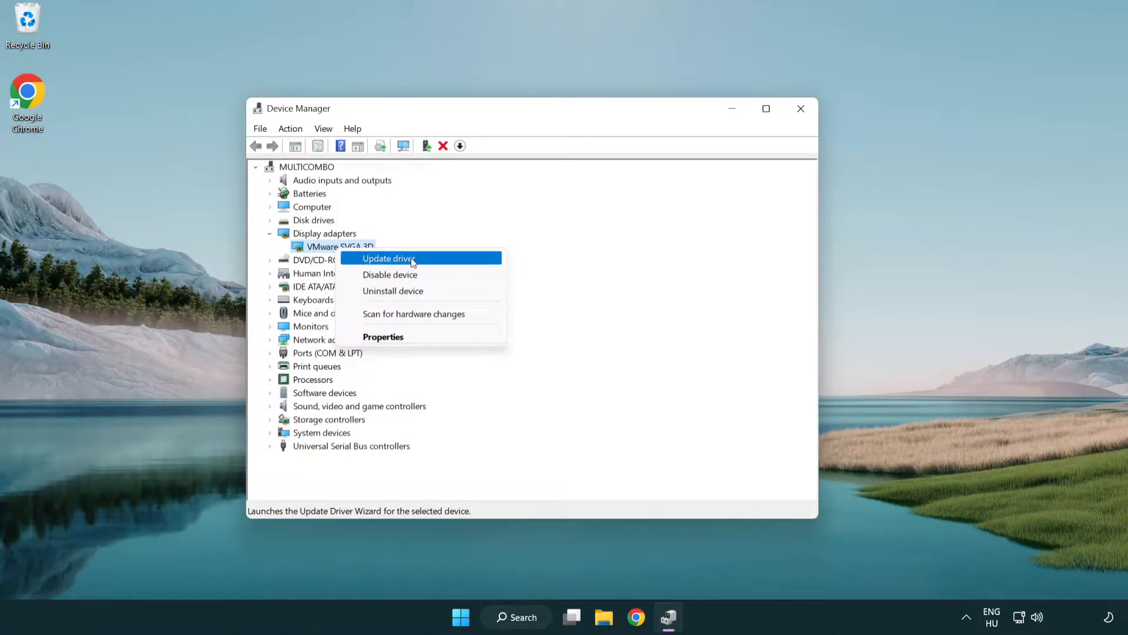
- Run an automatic driver search, acknowledge the best-driver-already-installed result, and close Device Manager
click(389, 257)
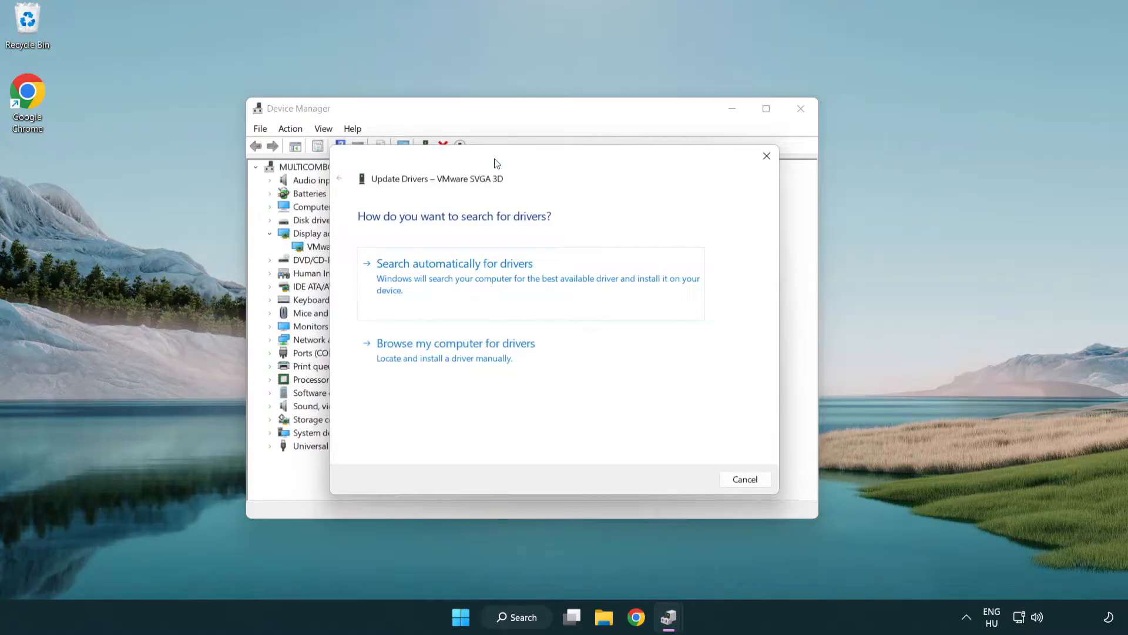
mouse_move(362, 276)
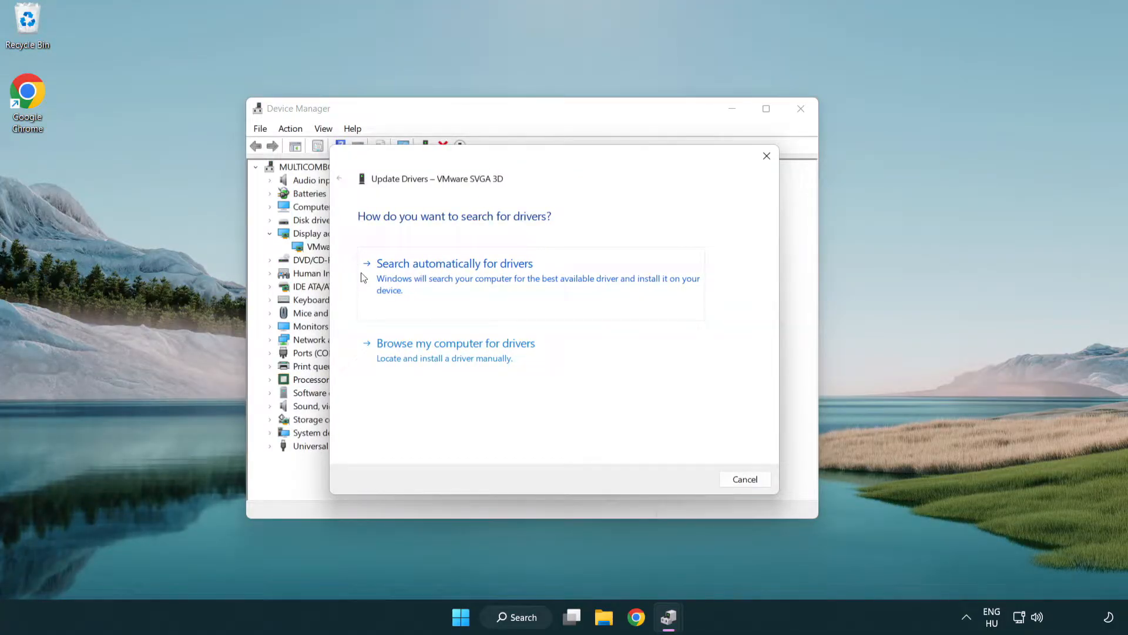
mouse_move(488, 277)
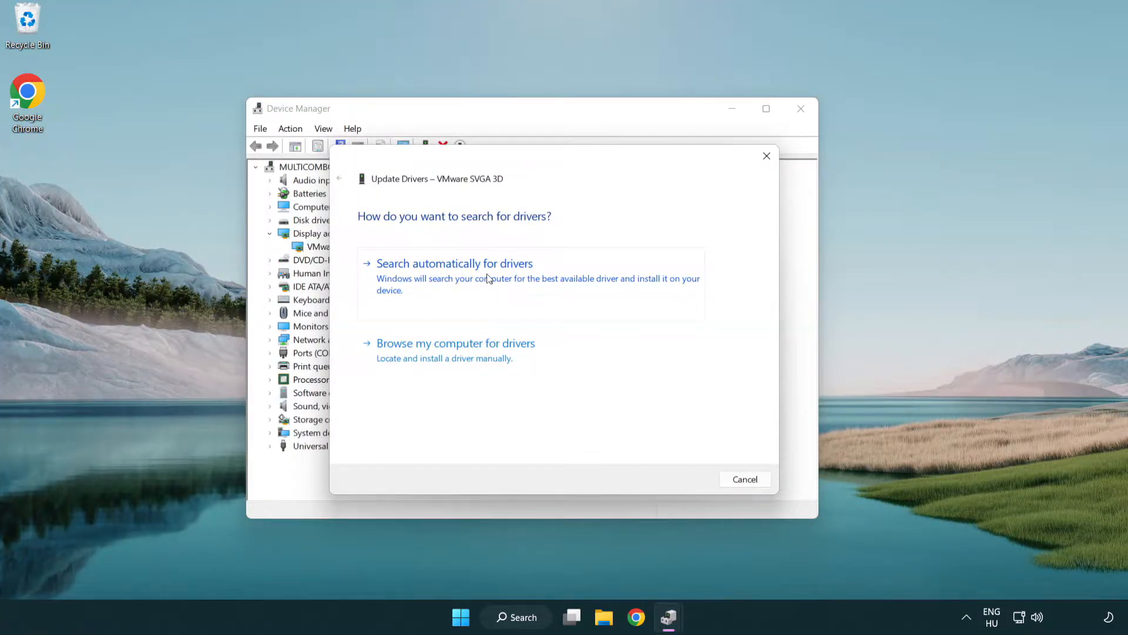
click(453, 264)
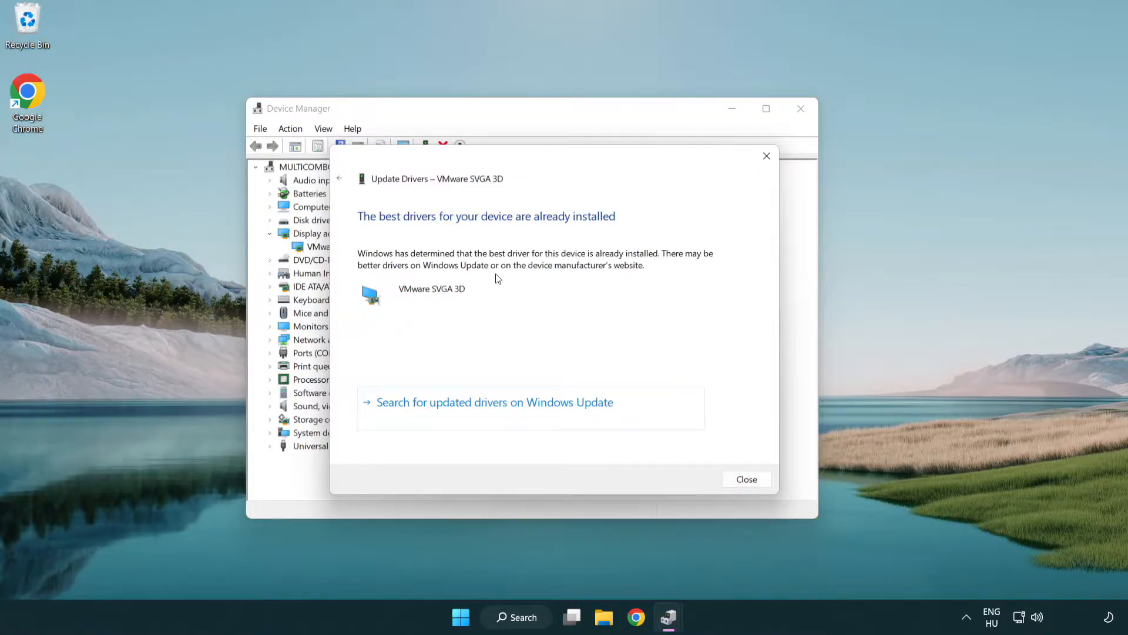
mouse_move(550, 230)
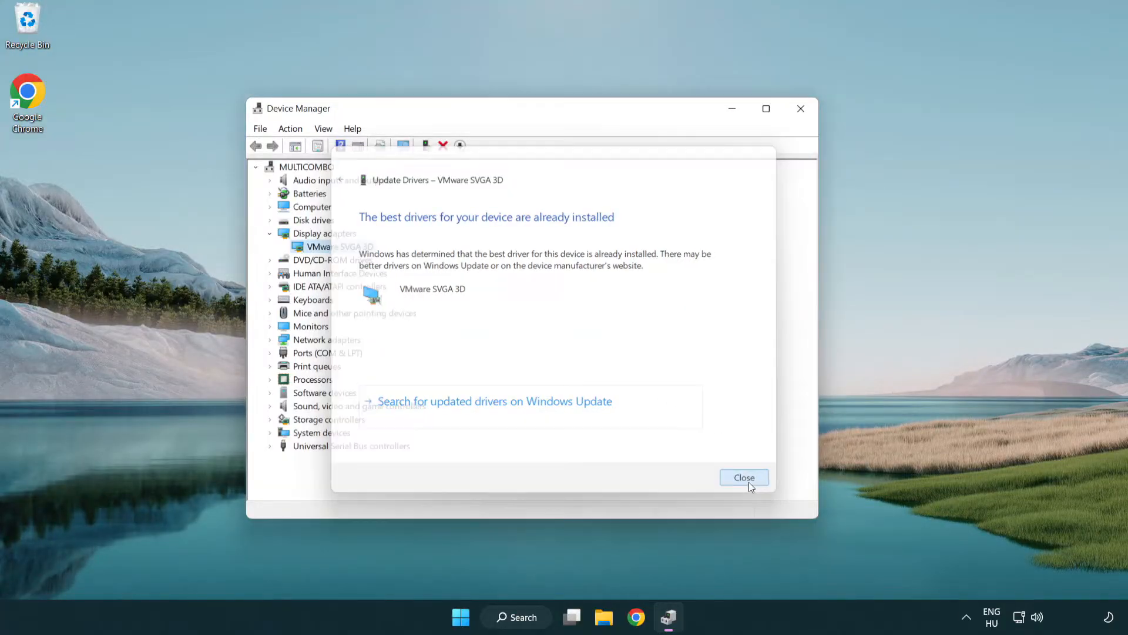
click(744, 477)
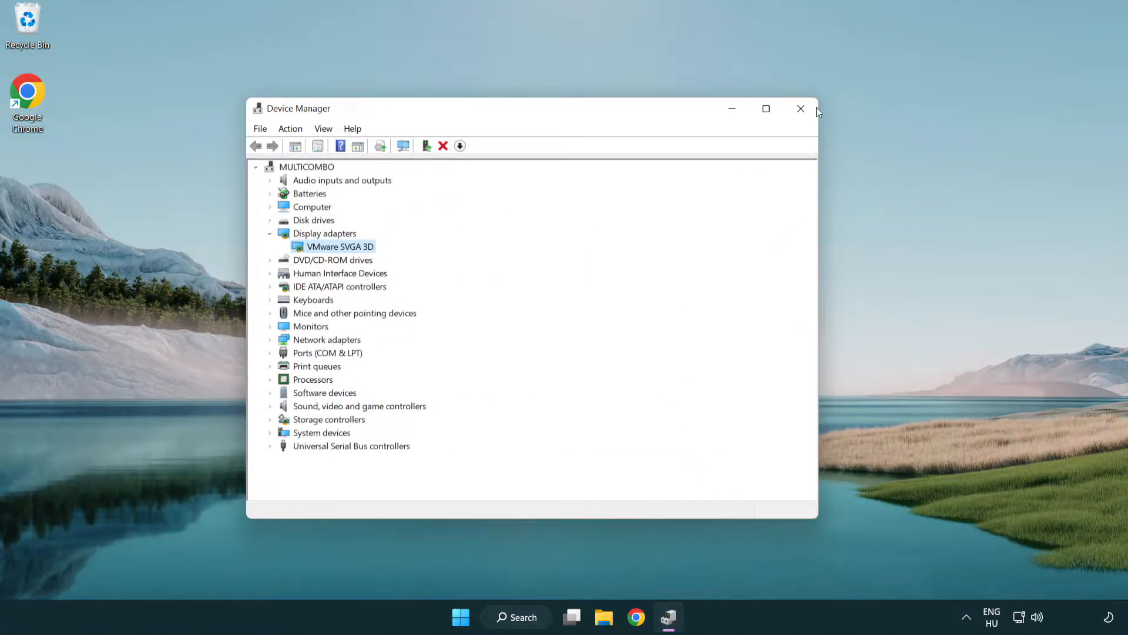
mouse_move(801, 109)
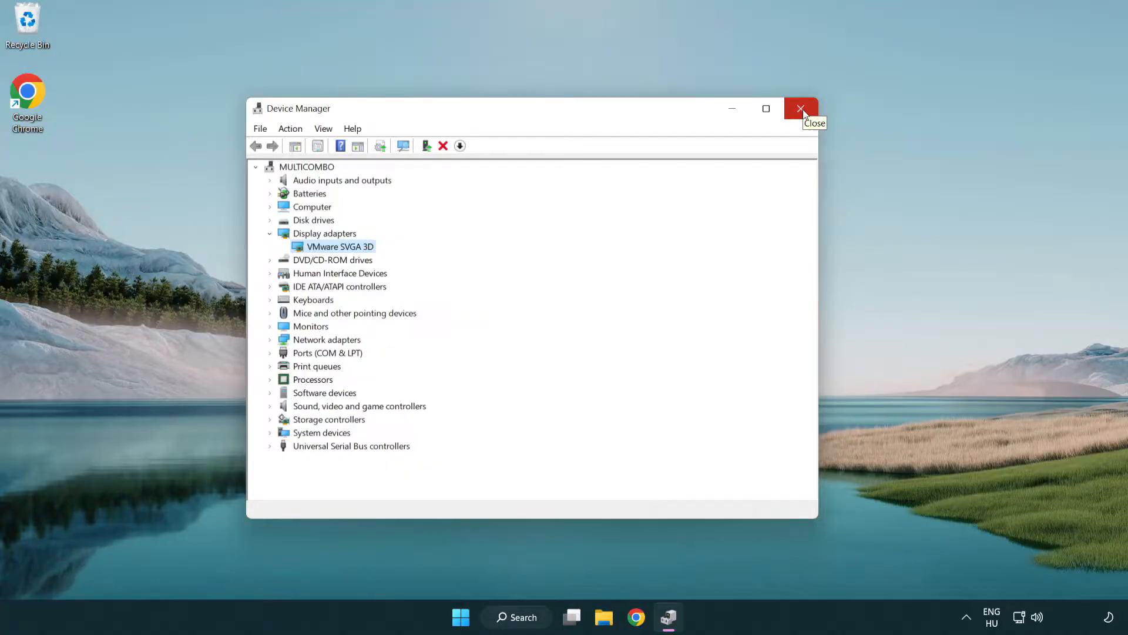
click(801, 108)
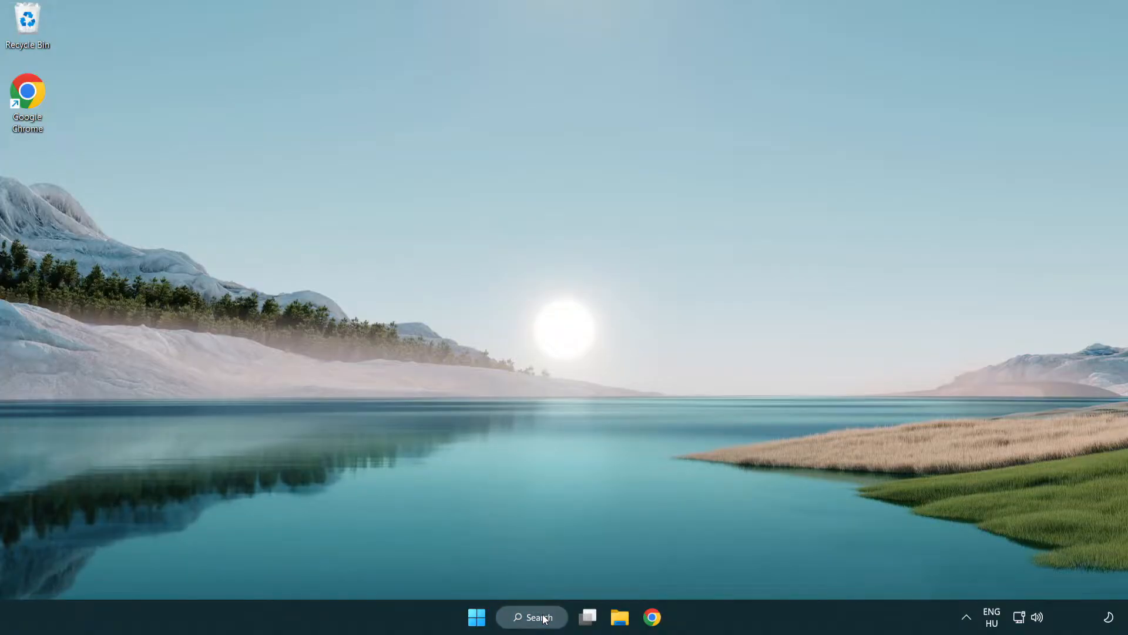
- Search 'upd' from the taskbar and open Windows Update settings
click(534, 617)
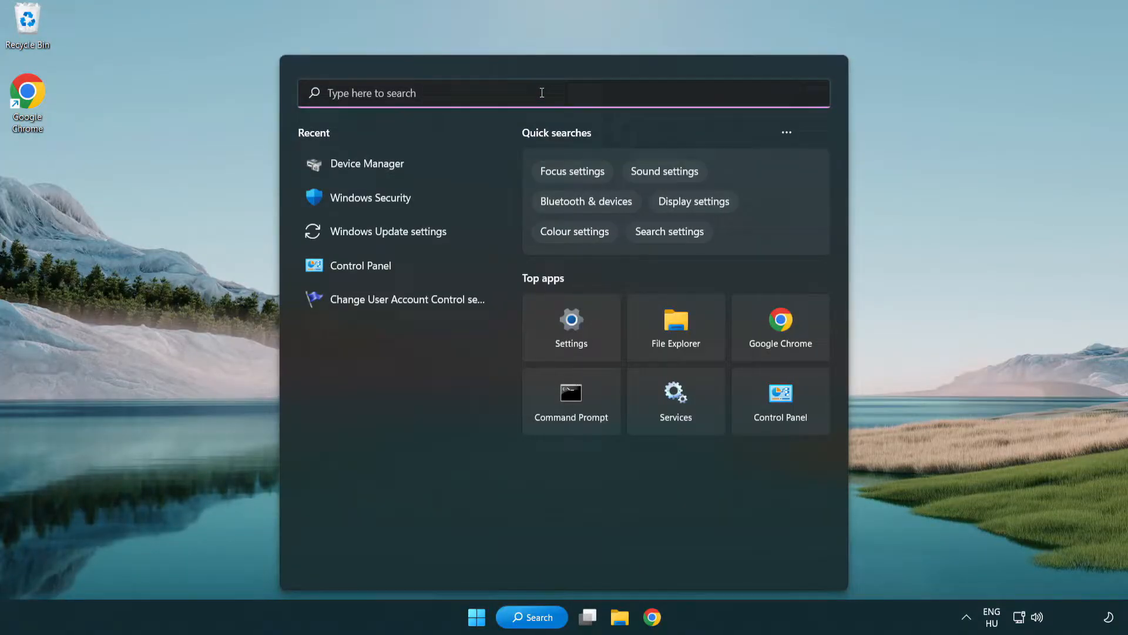
text(update)
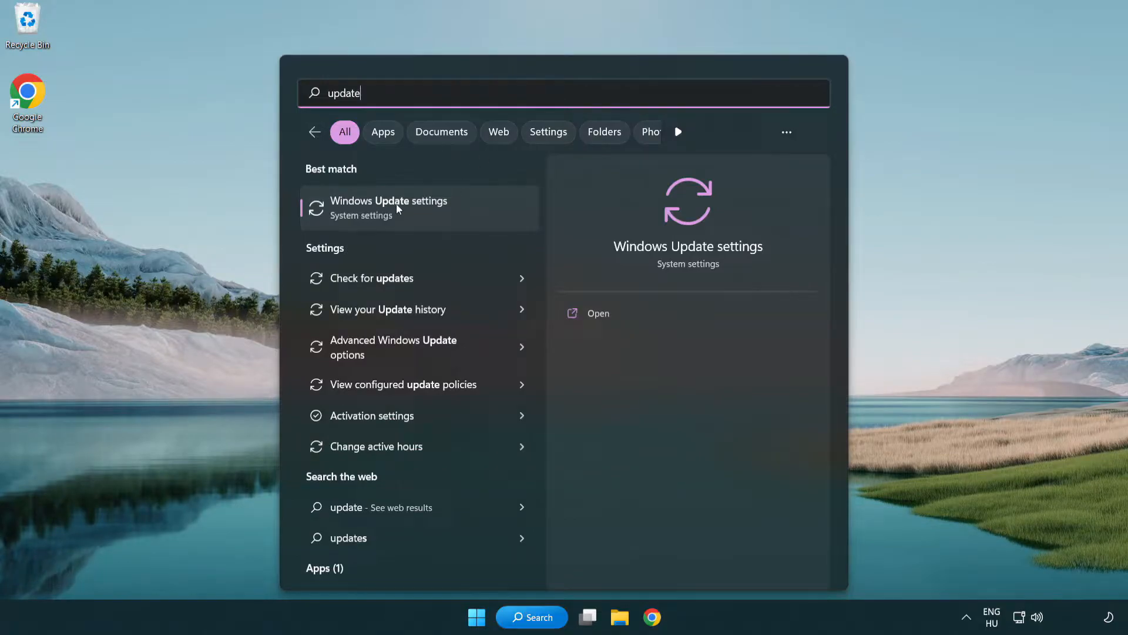
click(388, 208)
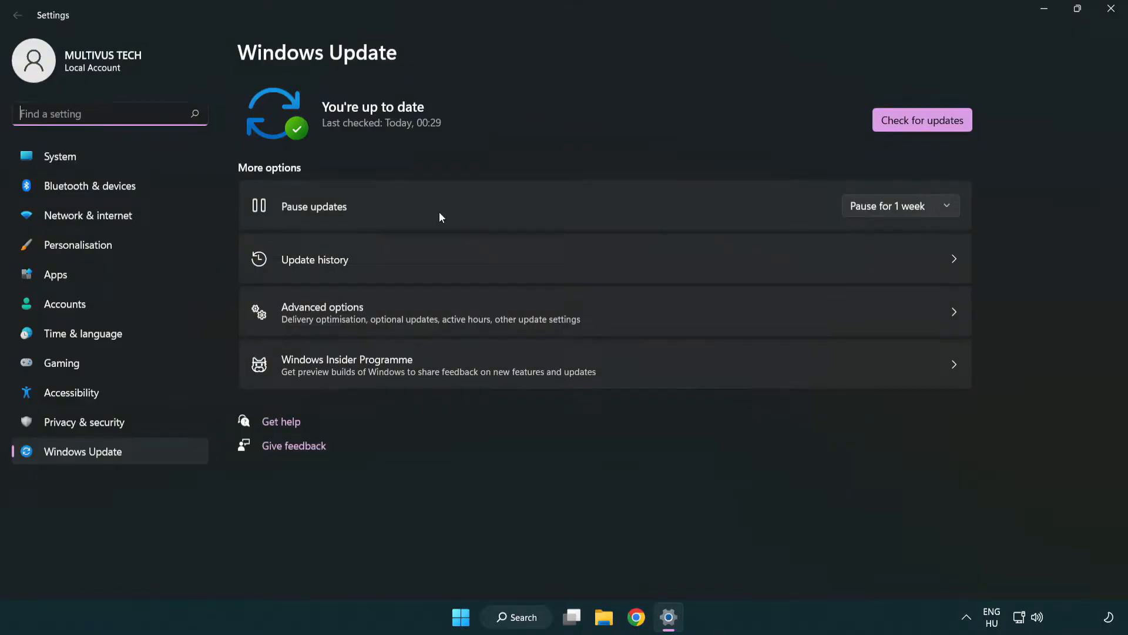
mouse_move(952, 132)
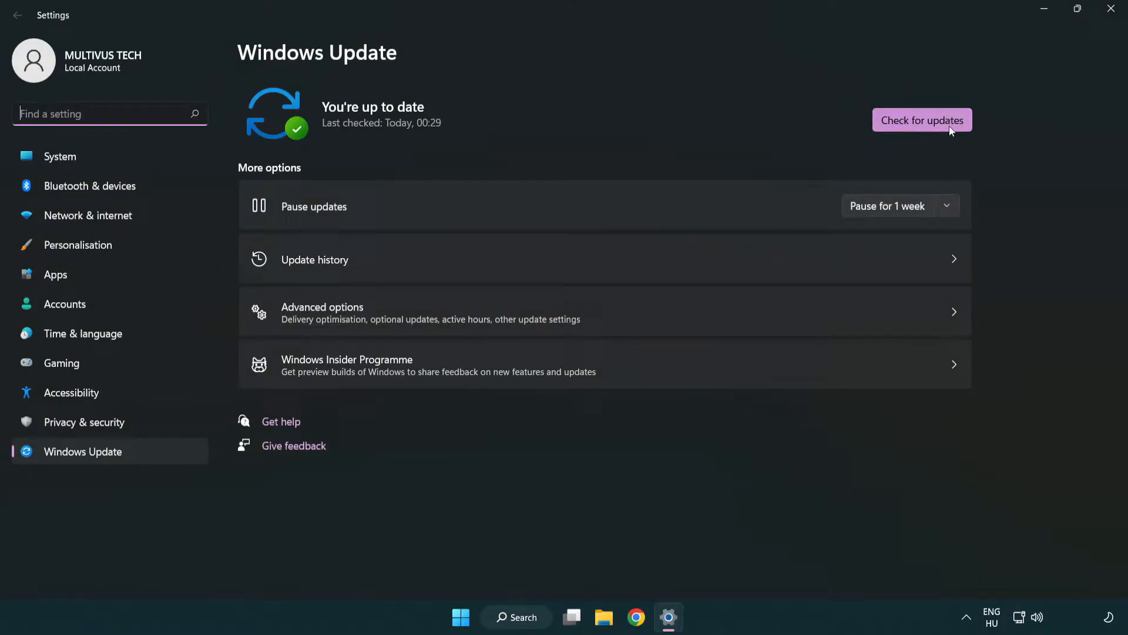
- Run Check for updates on the Windows Update page
click(922, 120)
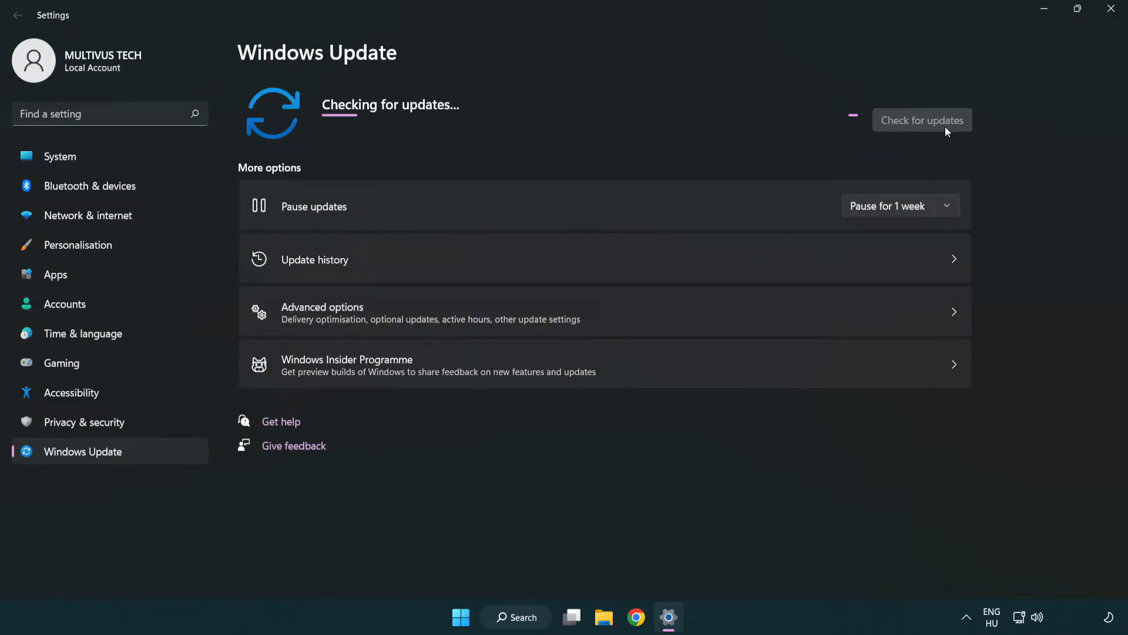
mouse_move(607, 150)
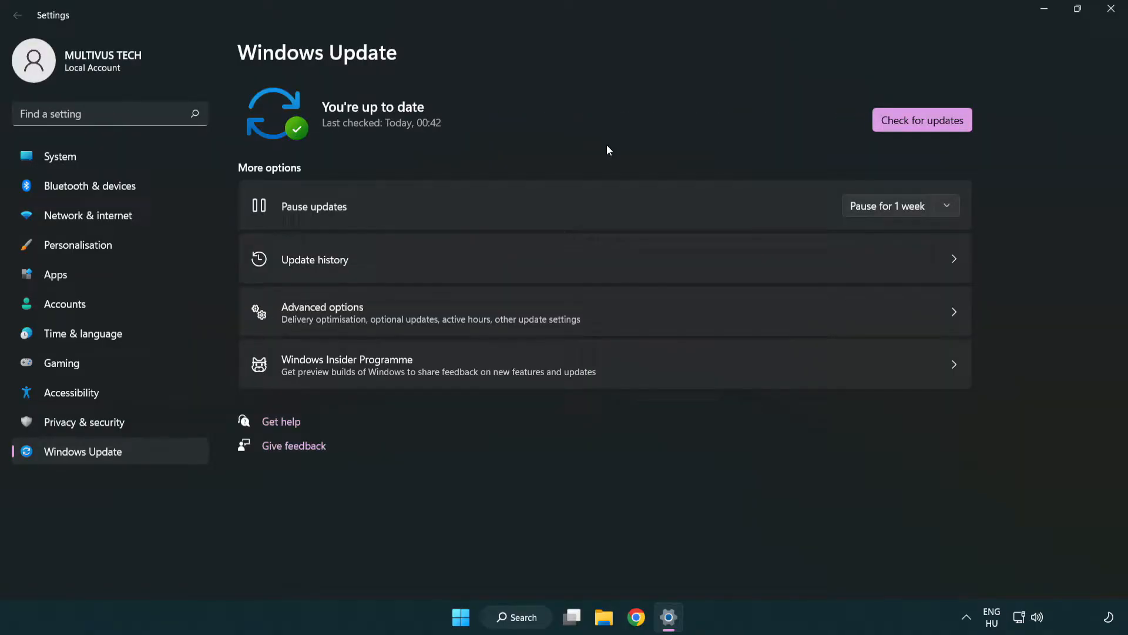
mouse_move(1111, 10)
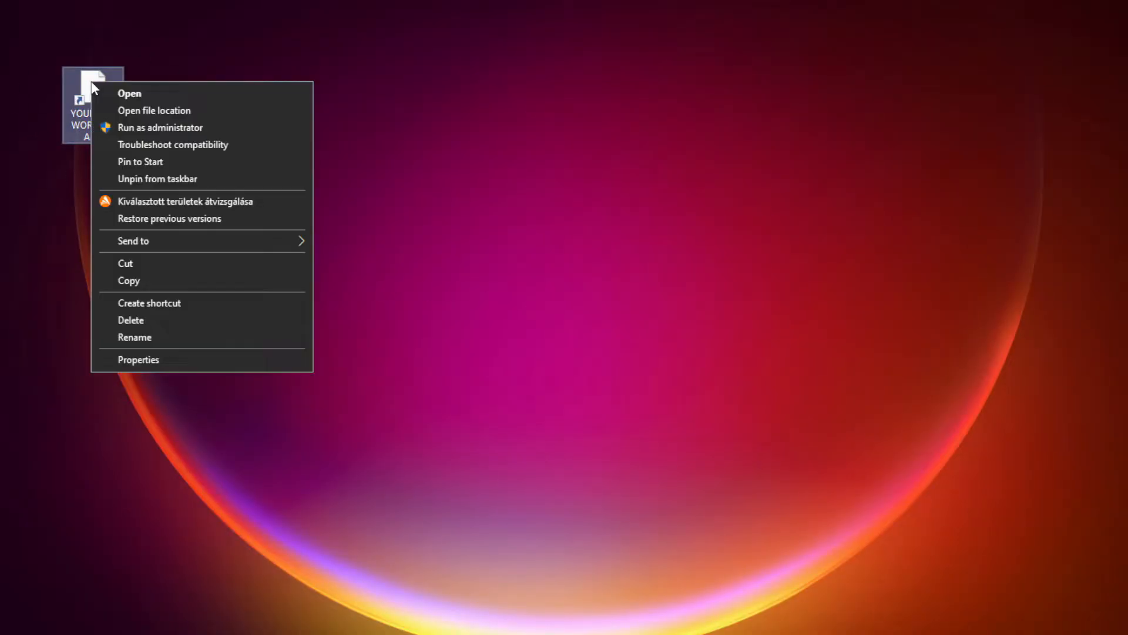
mouse_move(222, 365)
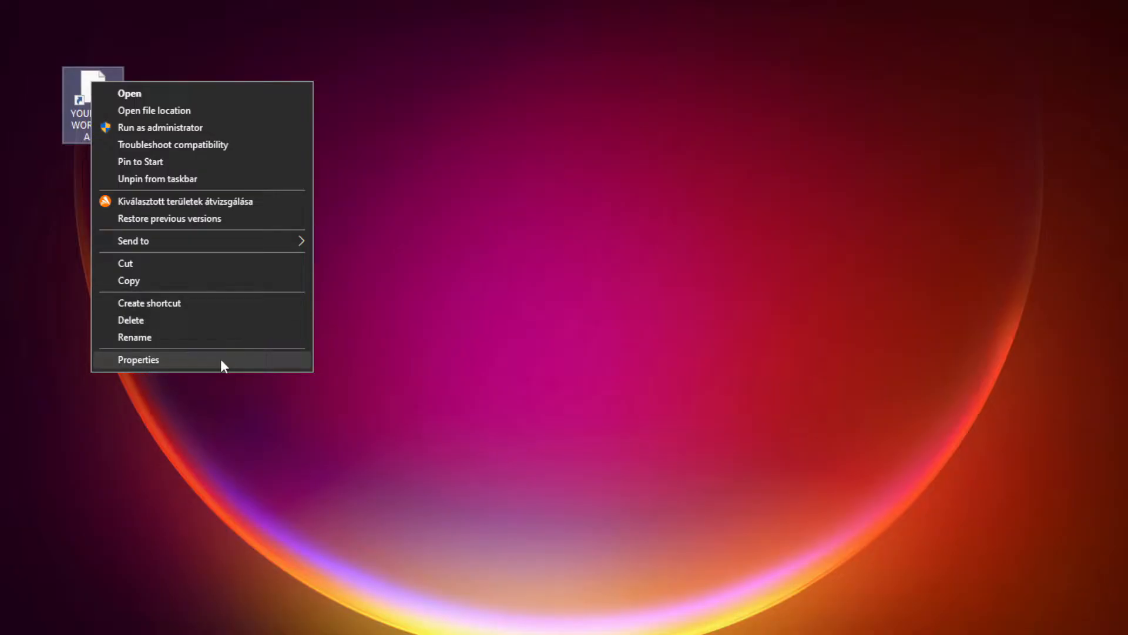
mouse_move(230, 367)
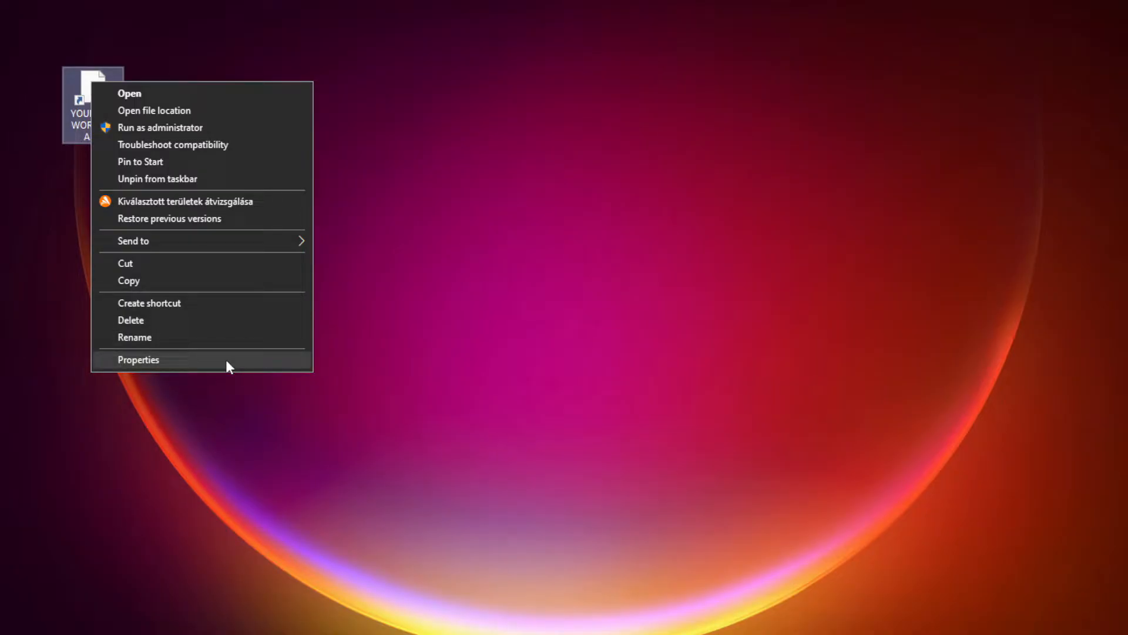
- In the app shortcut's Compatibility properties, set compatibility mode to Windows 8
click(139, 359)
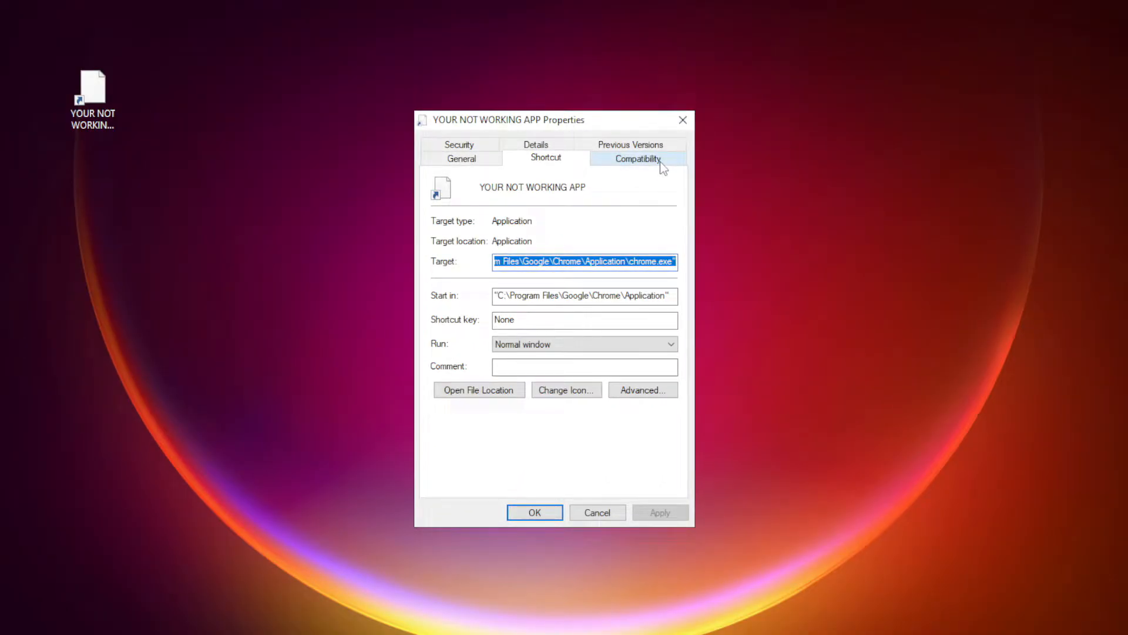
click(638, 158)
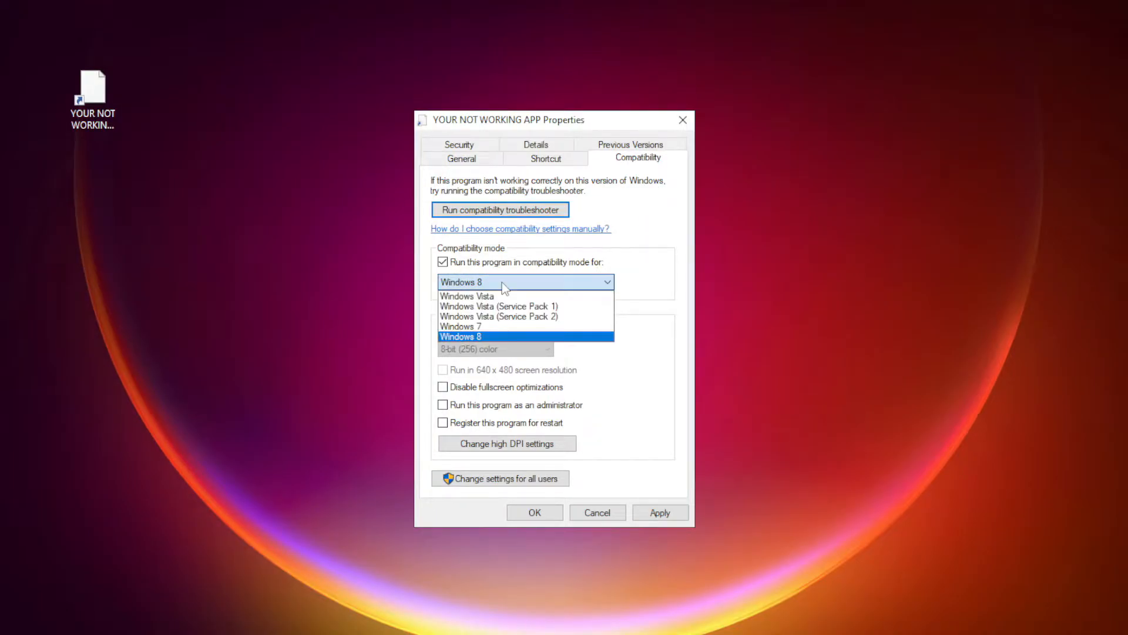
mouse_move(492, 331)
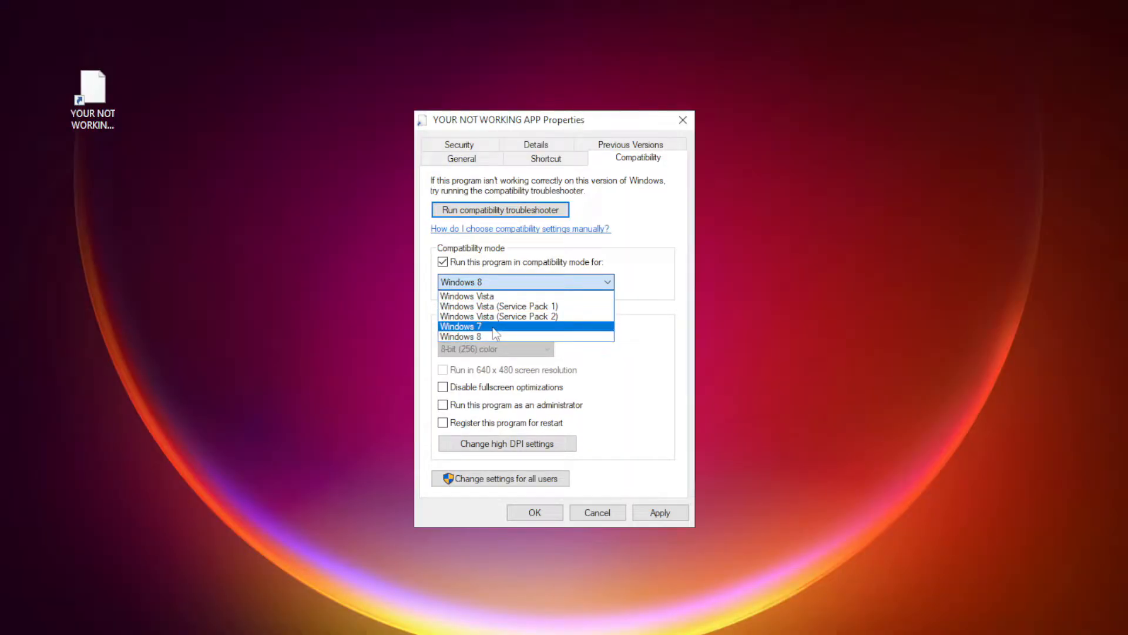
click(481, 336)
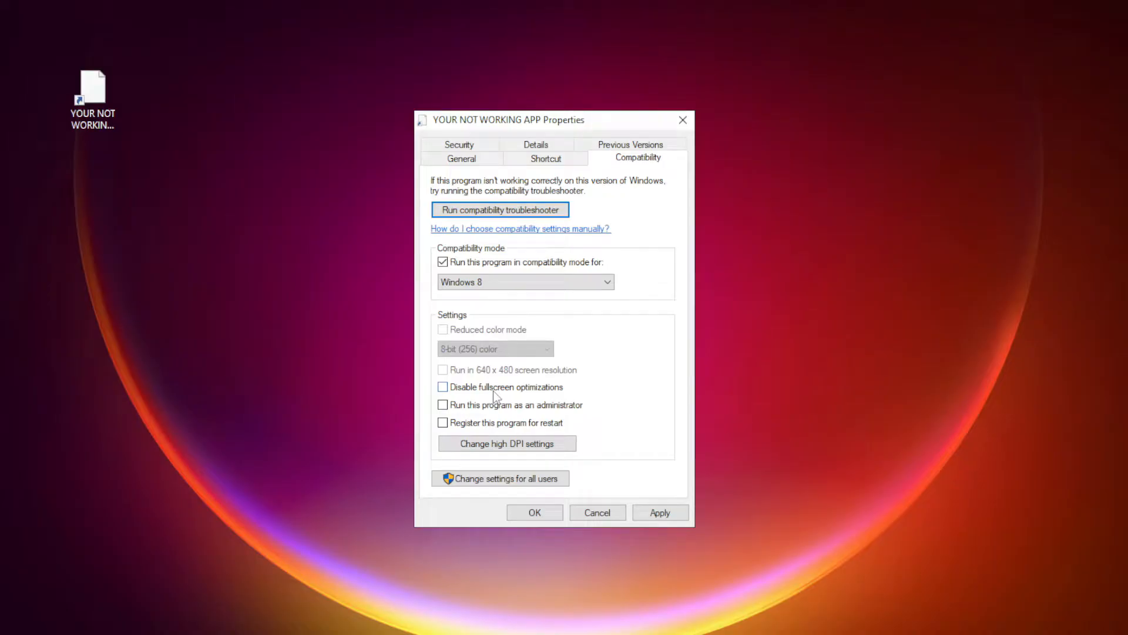
- Enable Disable fullscreen optimizations and Run as administrator, then apply the changes
click(442, 387)
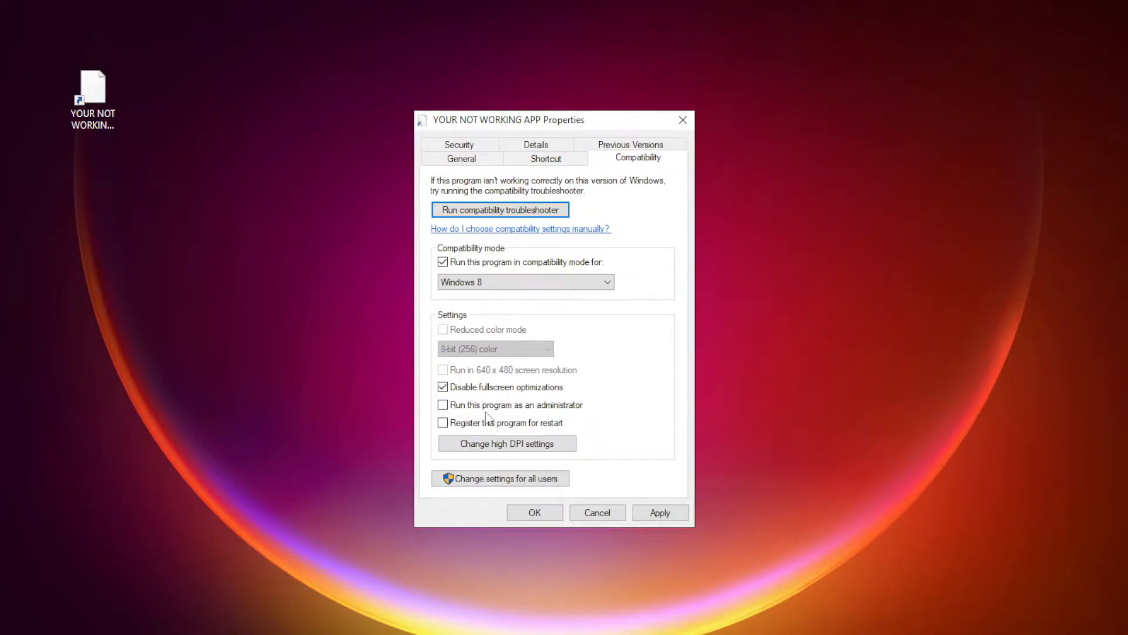
click(442, 404)
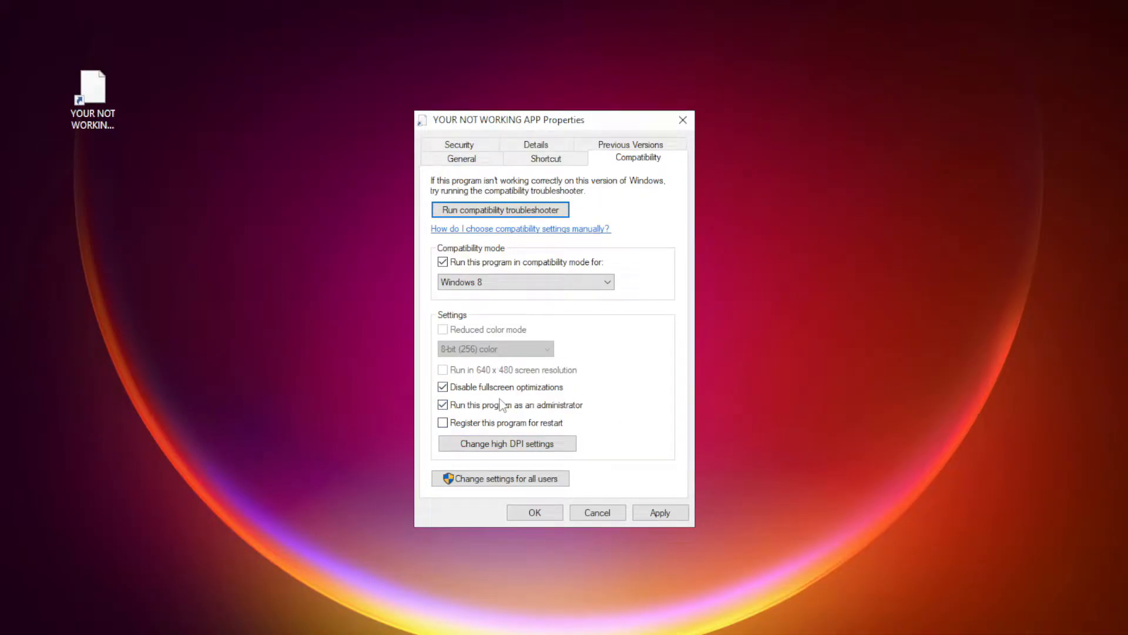
click(660, 513)
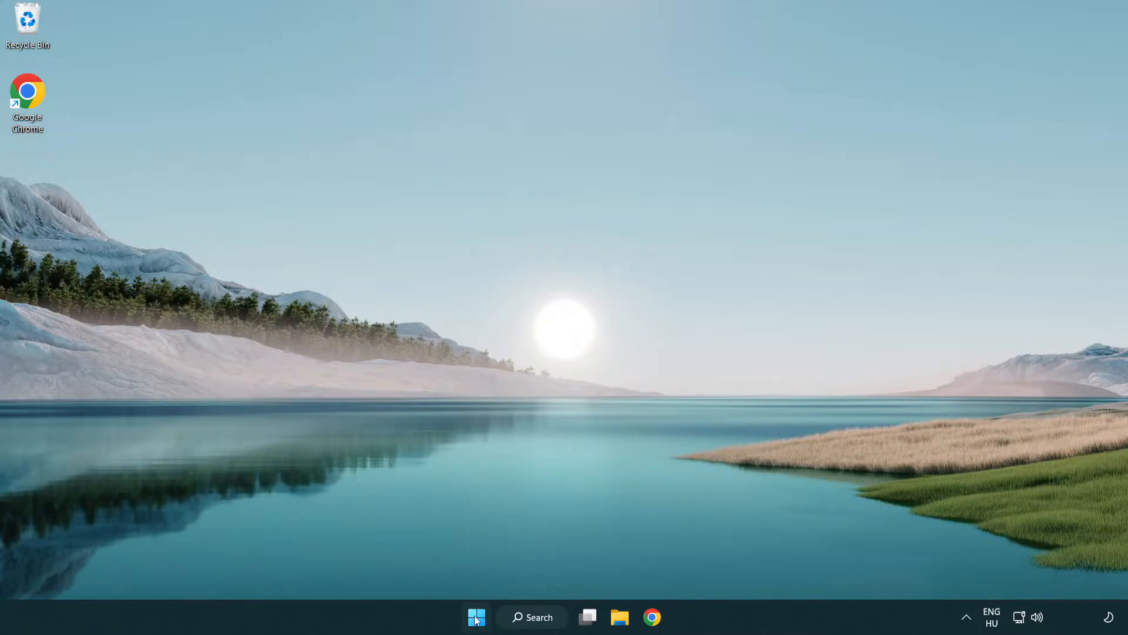
- Launch Task Manager from the Start button's quick link menu
right_click(479, 615)
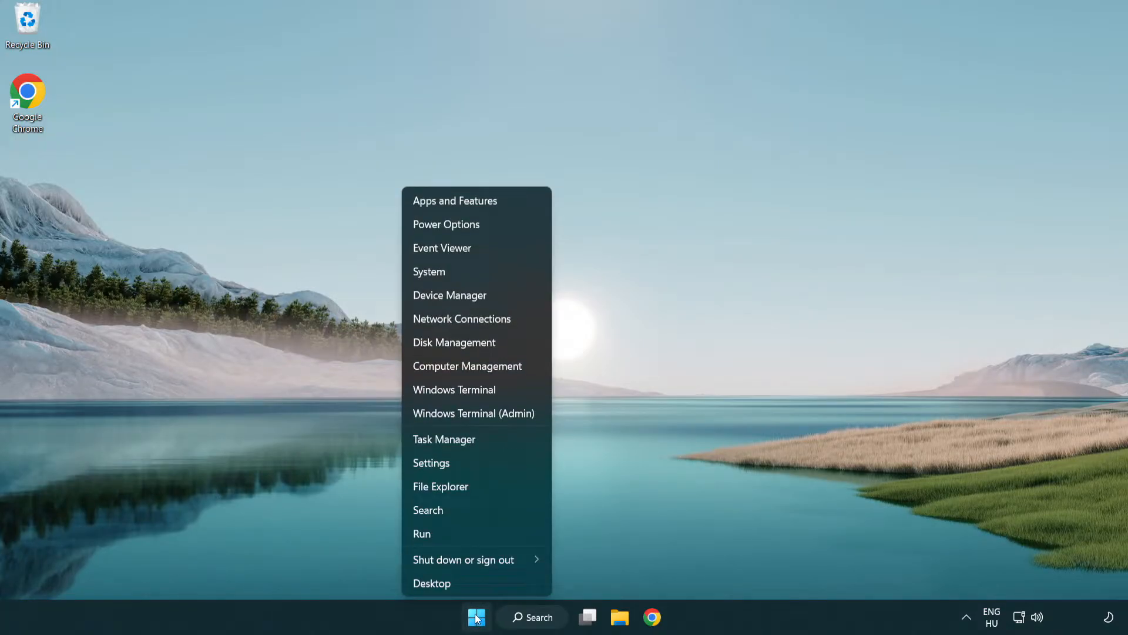
mouse_move(488, 443)
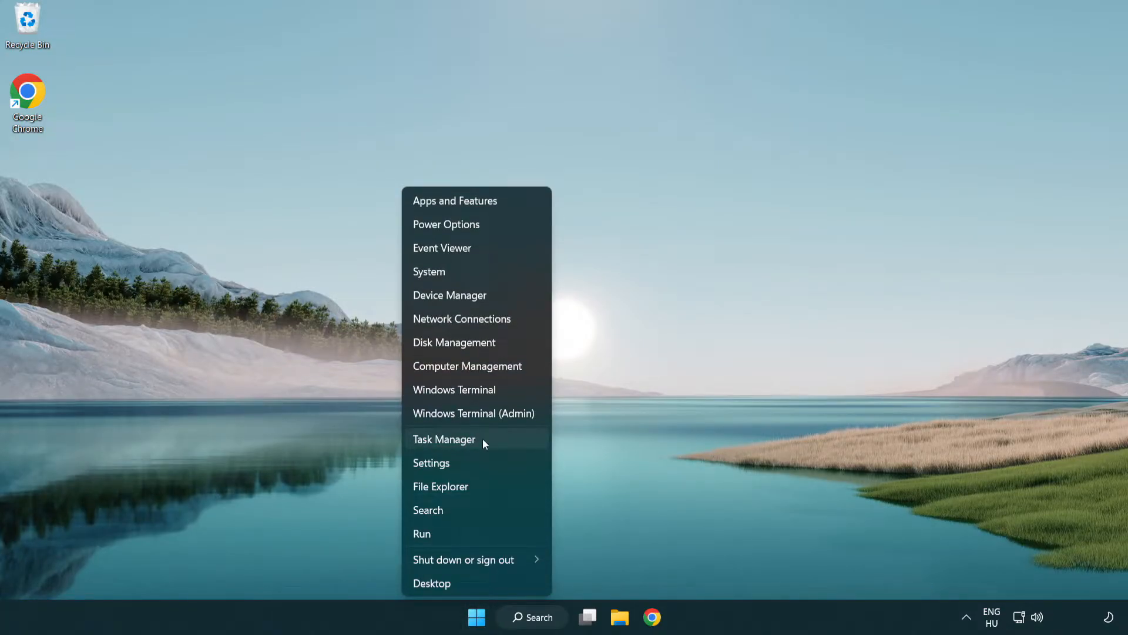
click(445, 440)
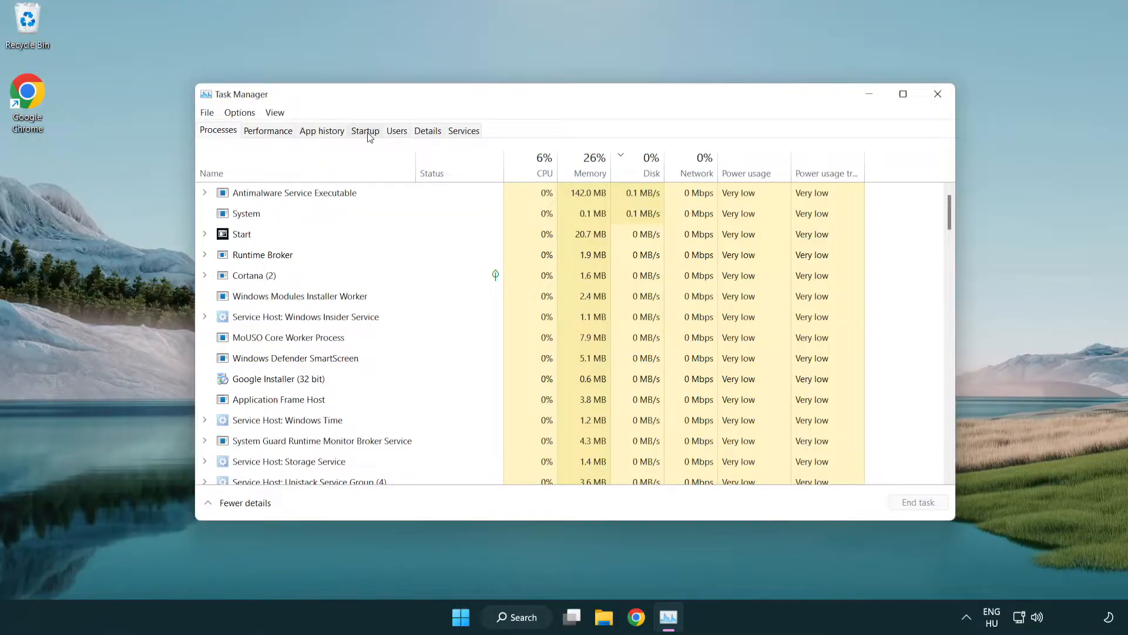
- On the Startup tab, disable the Terminal and Phone Link startup entries
click(364, 130)
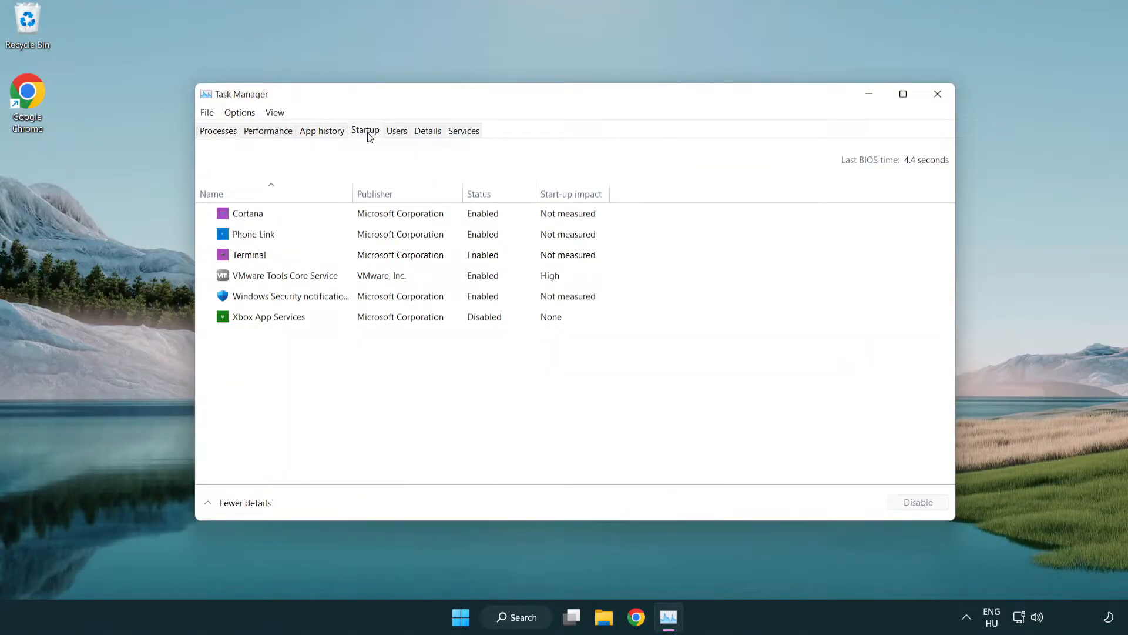
click(367, 255)
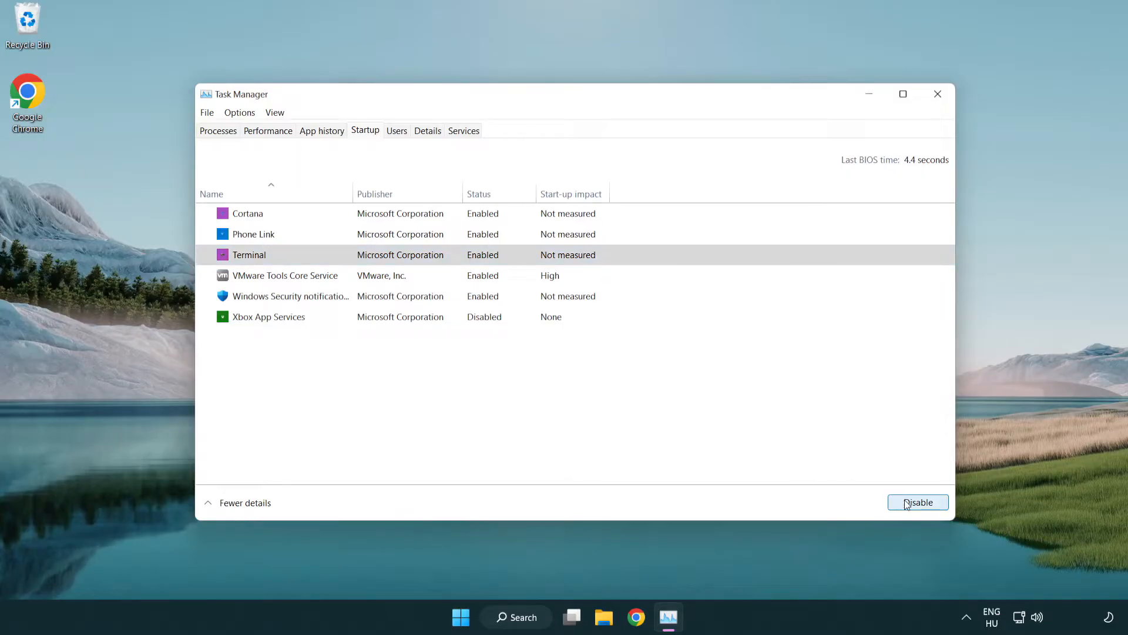
click(919, 502)
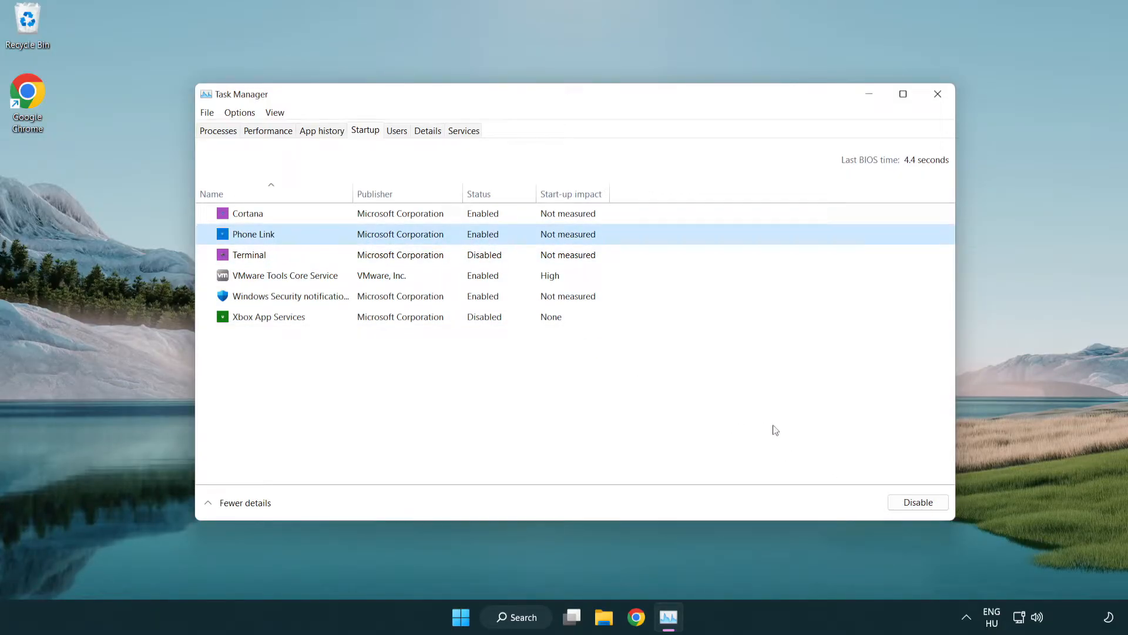
click(919, 502)
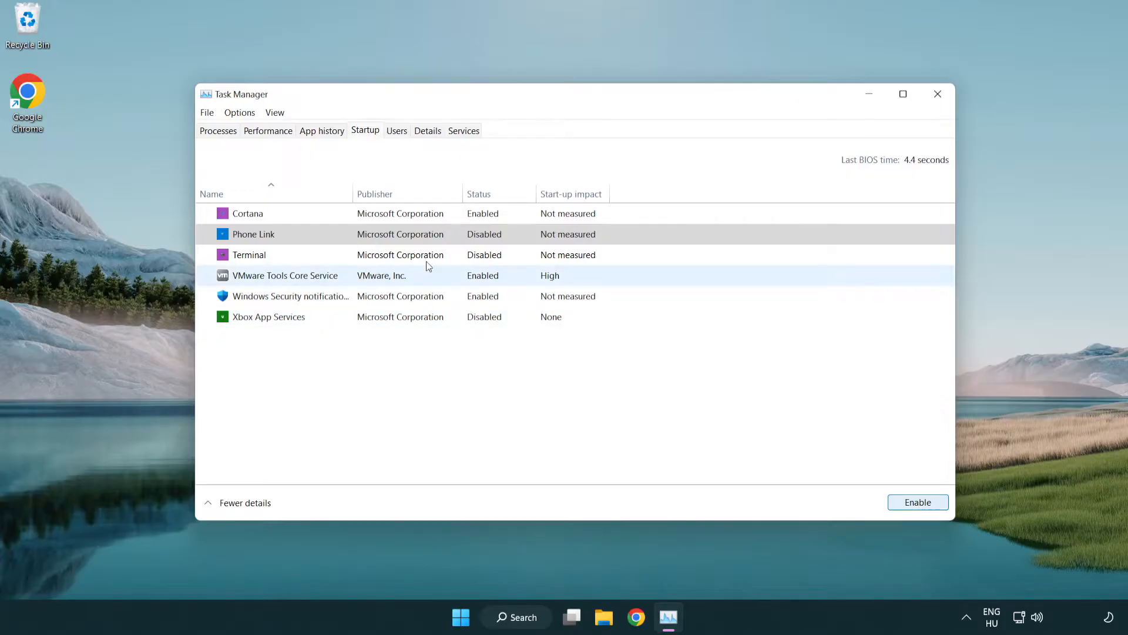
- Disable the Cortana and Windows Security startup entries, close Task Manager and return to the browser
click(247, 213)
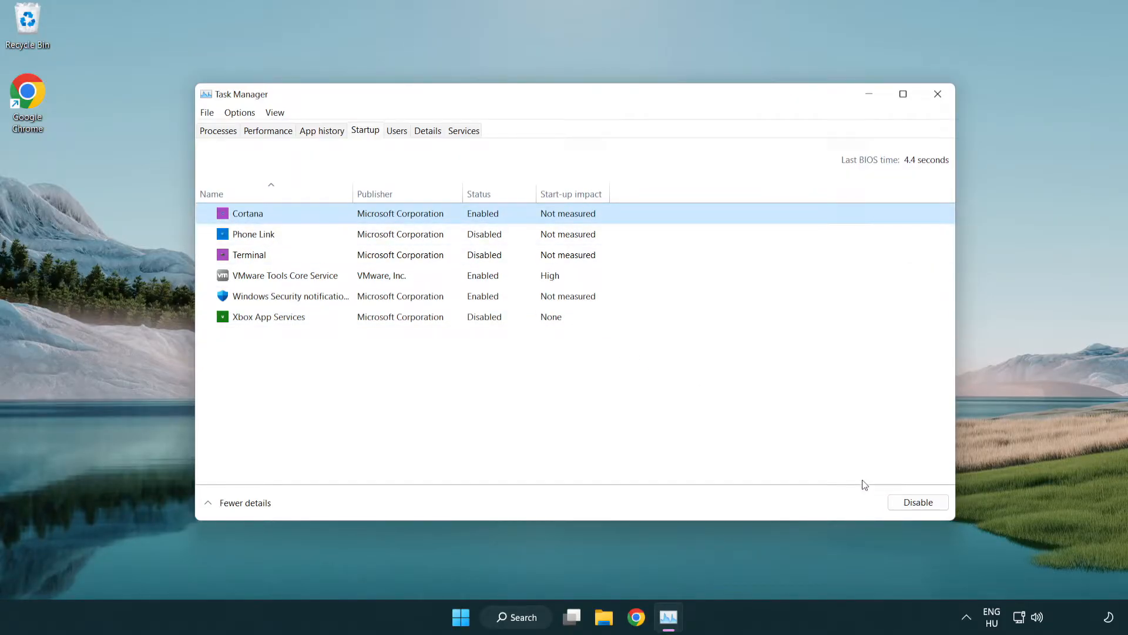
click(918, 502)
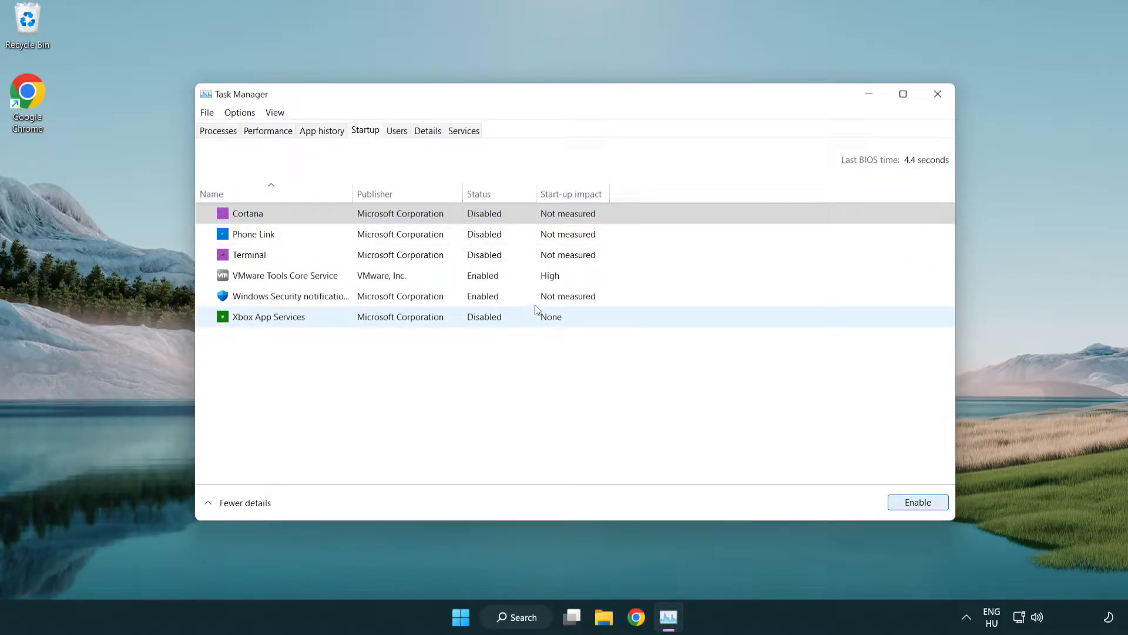
click(289, 296)
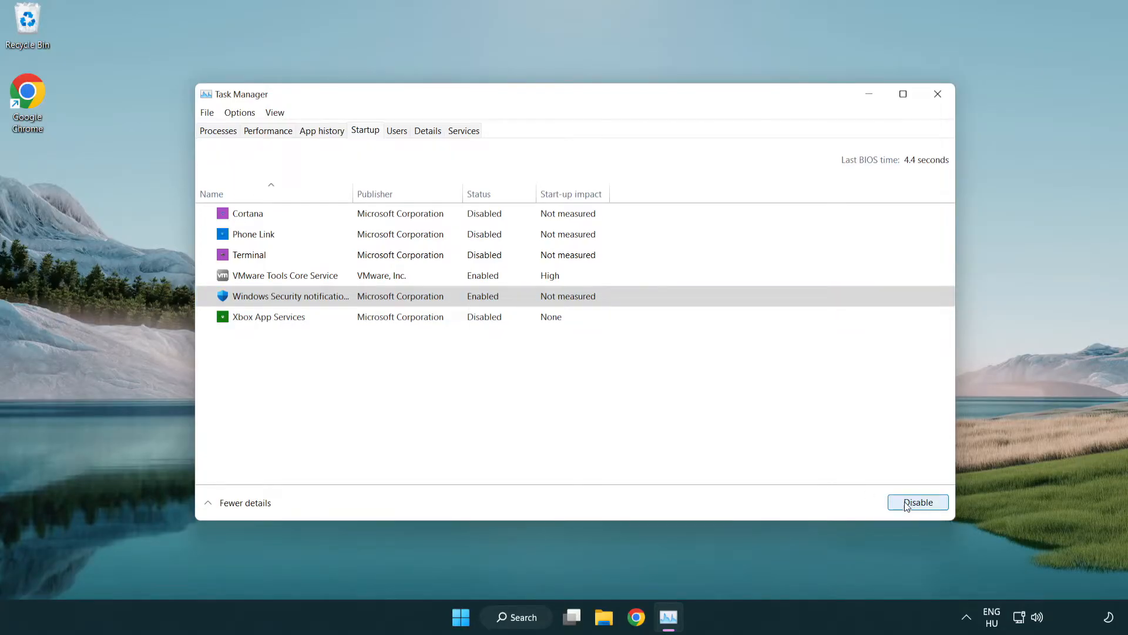
click(918, 502)
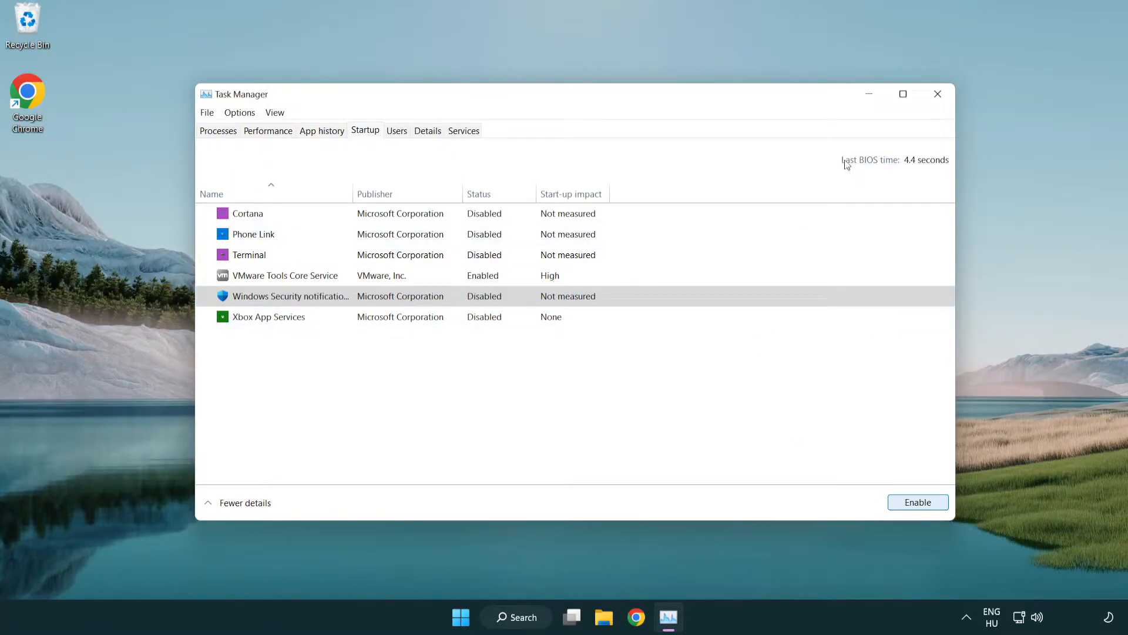
mouse_move(940, 101)
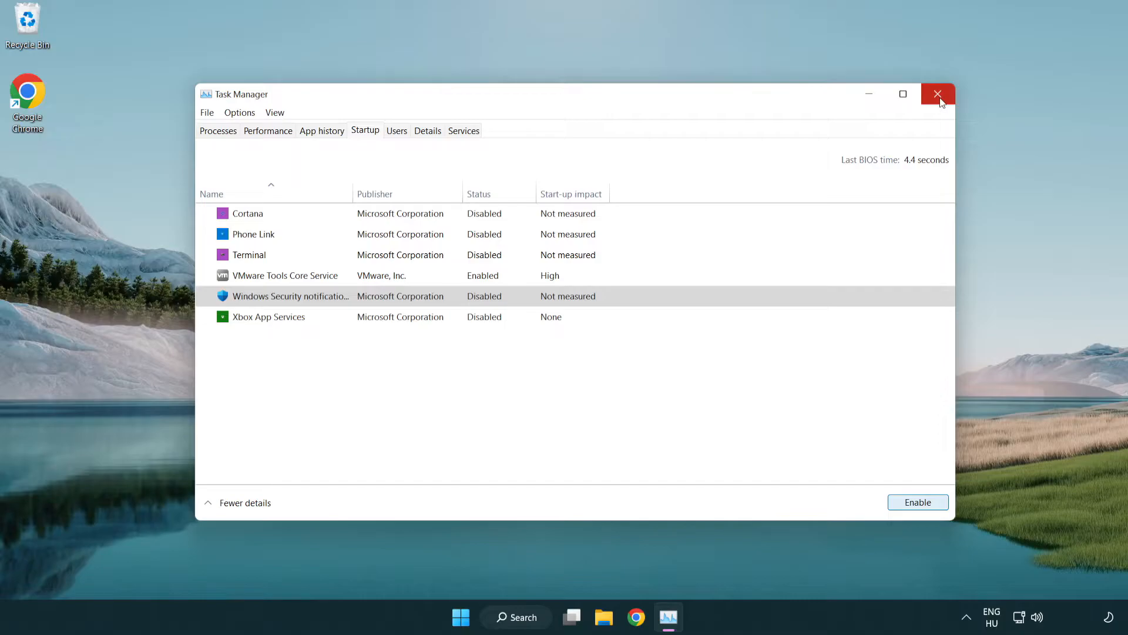
click(937, 94)
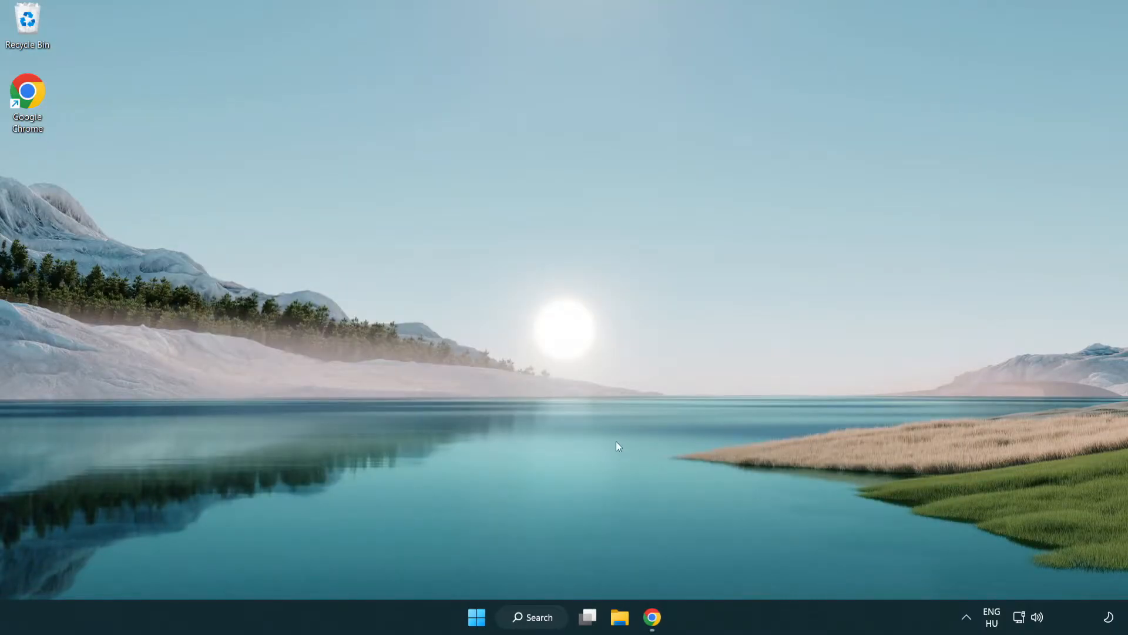
click(652, 633)
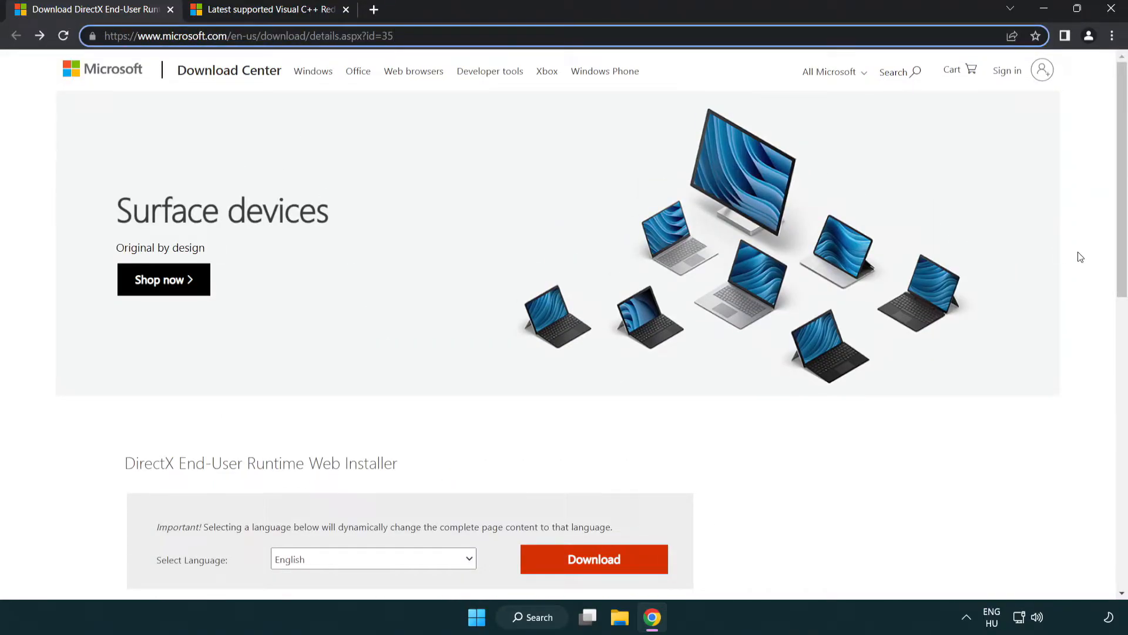
- Download the DirectX End-User Runtime web installer and launch dxwebsetup.exe
scroll(down, 3)
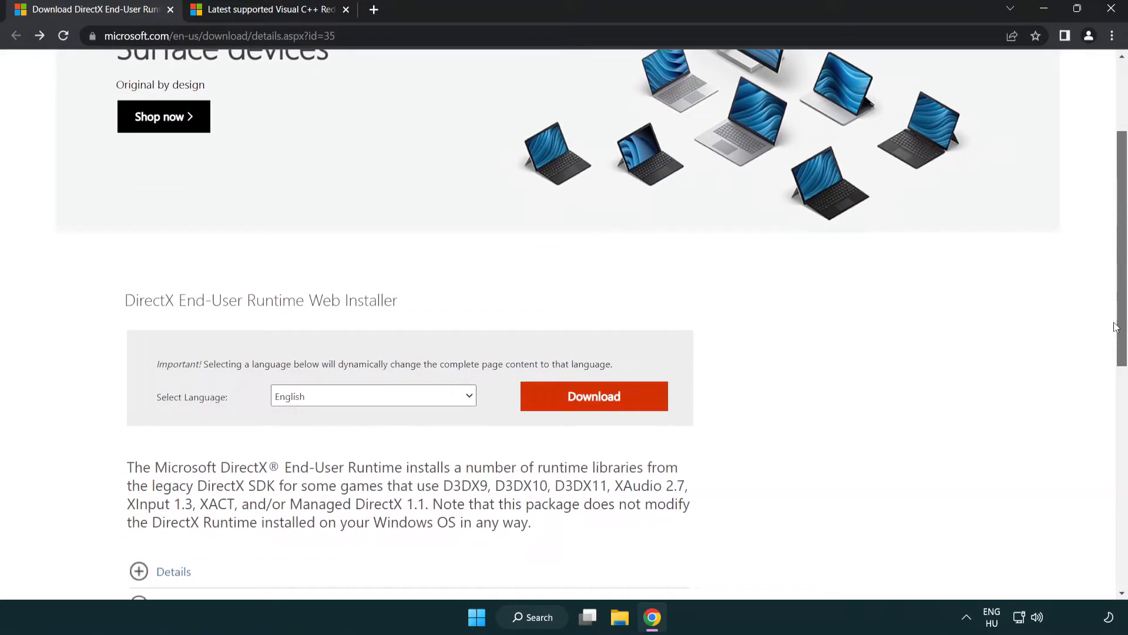
scroll(down, 3)
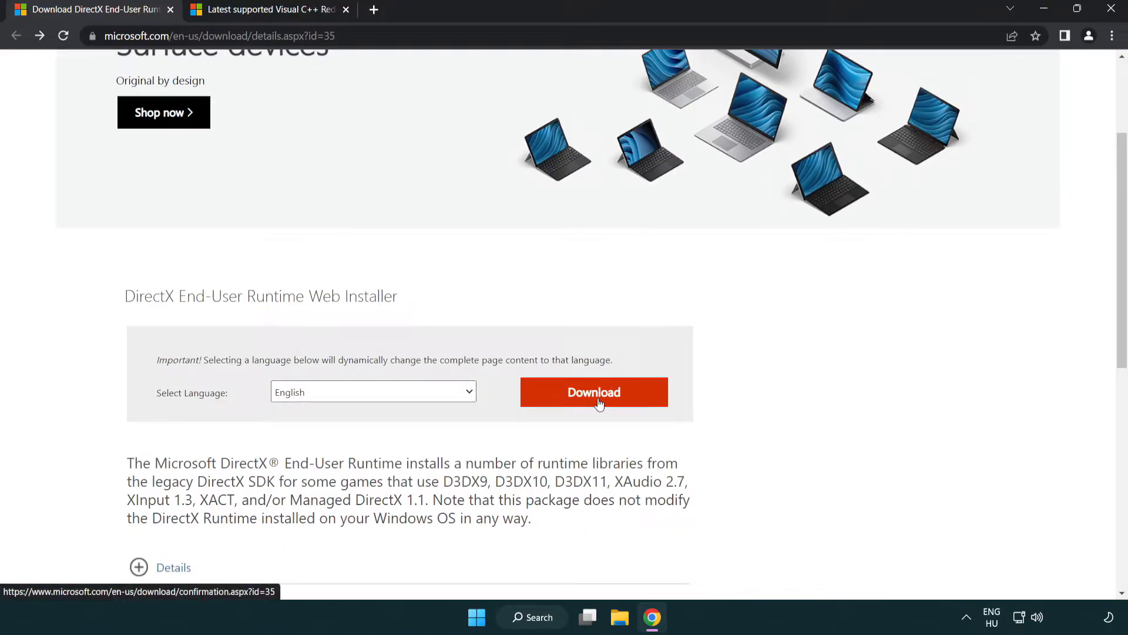
click(594, 392)
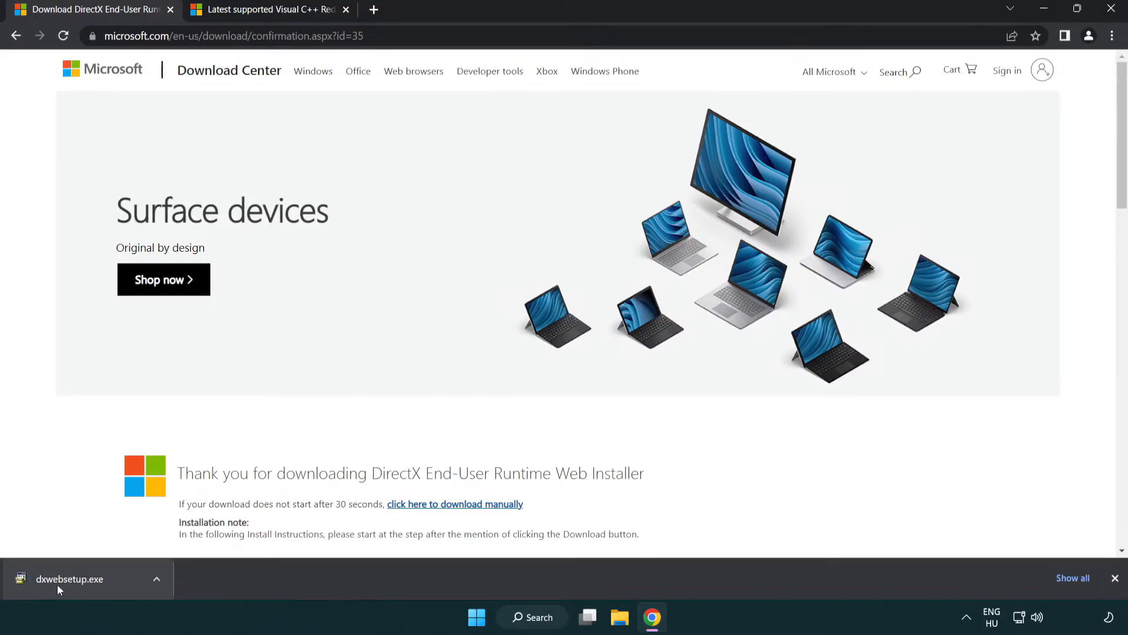
click(69, 578)
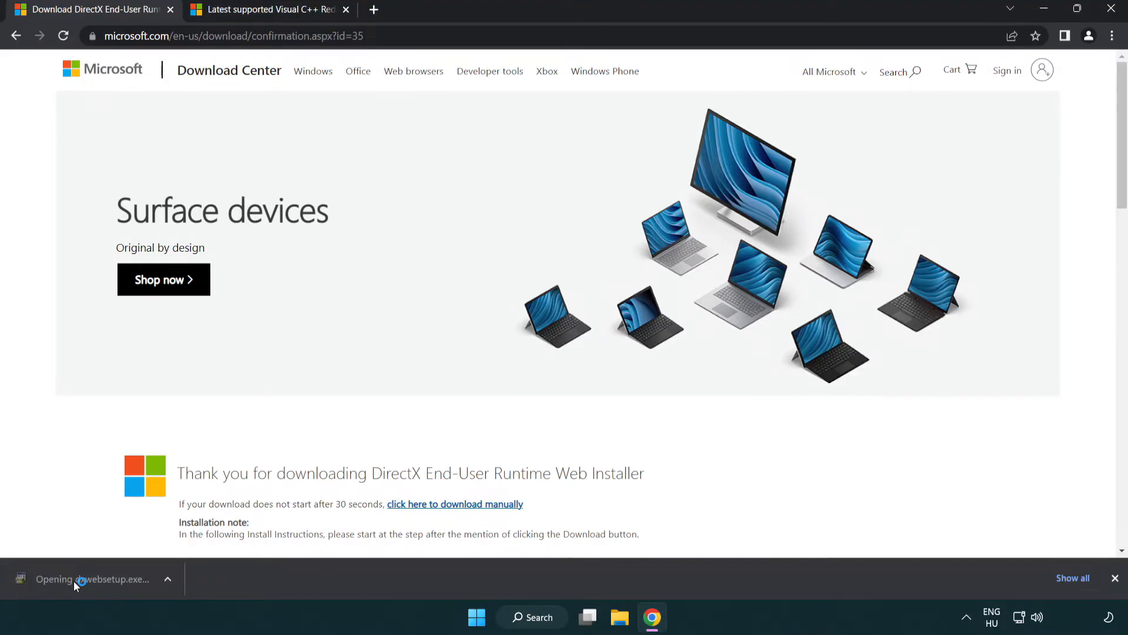
- Accept the DirectX Setup license agreement and continue
click(80, 579)
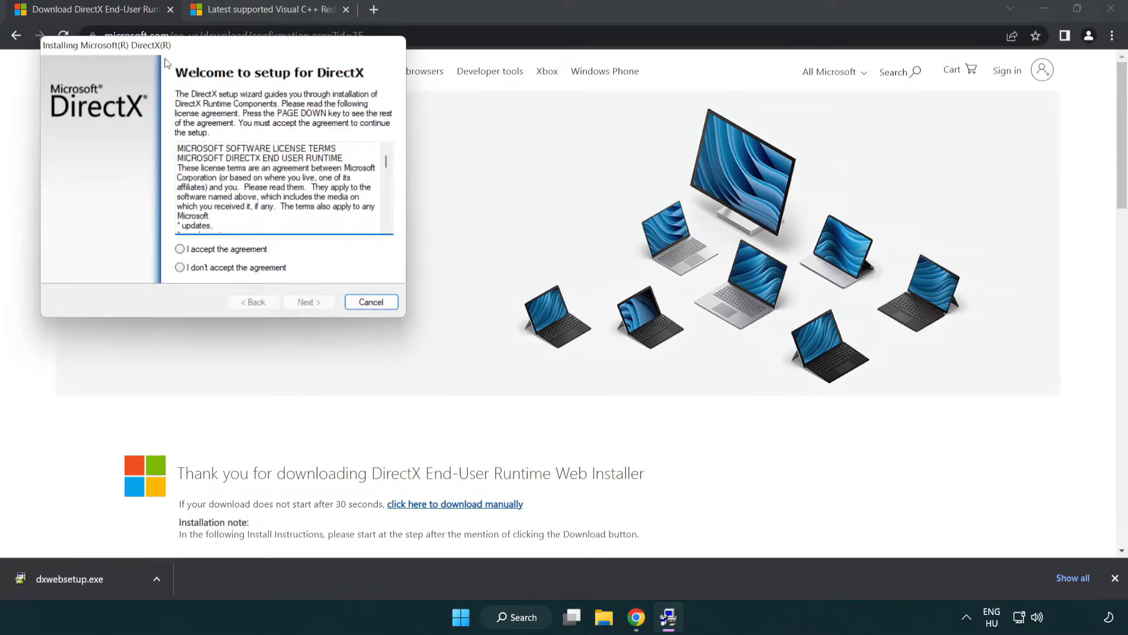
drag(106, 45, 431, 170)
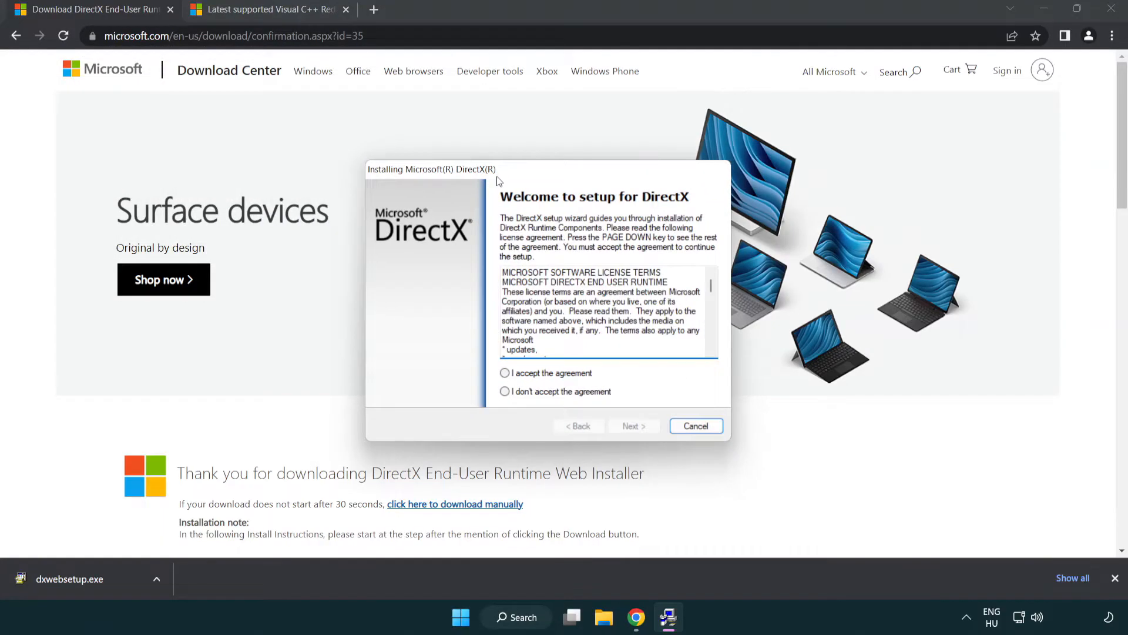
scroll(down, 3)
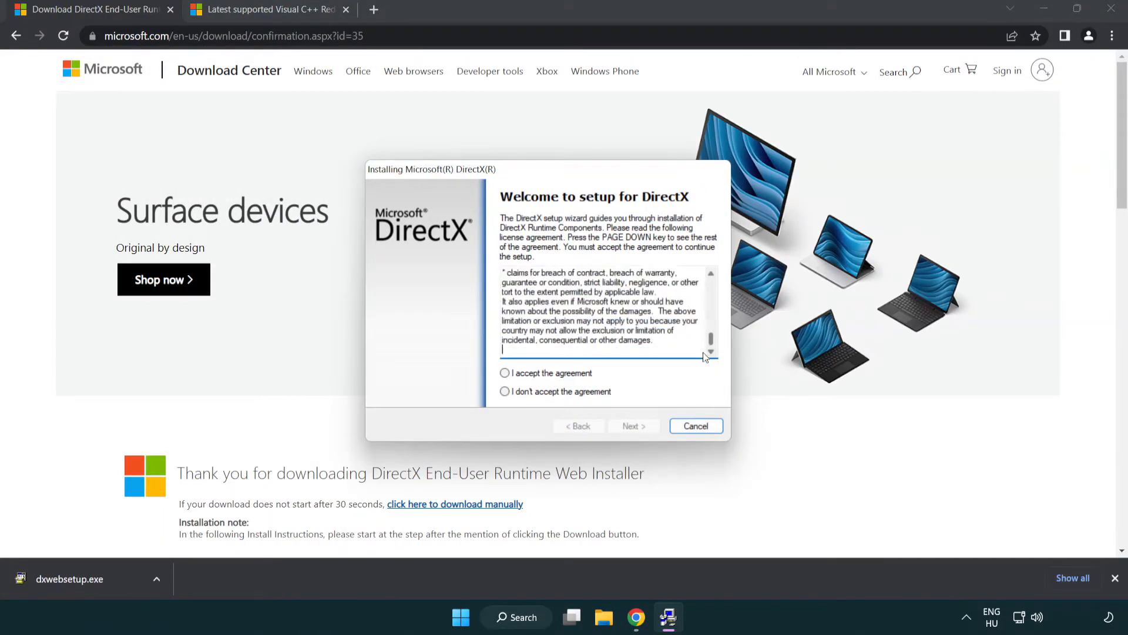
click(504, 373)
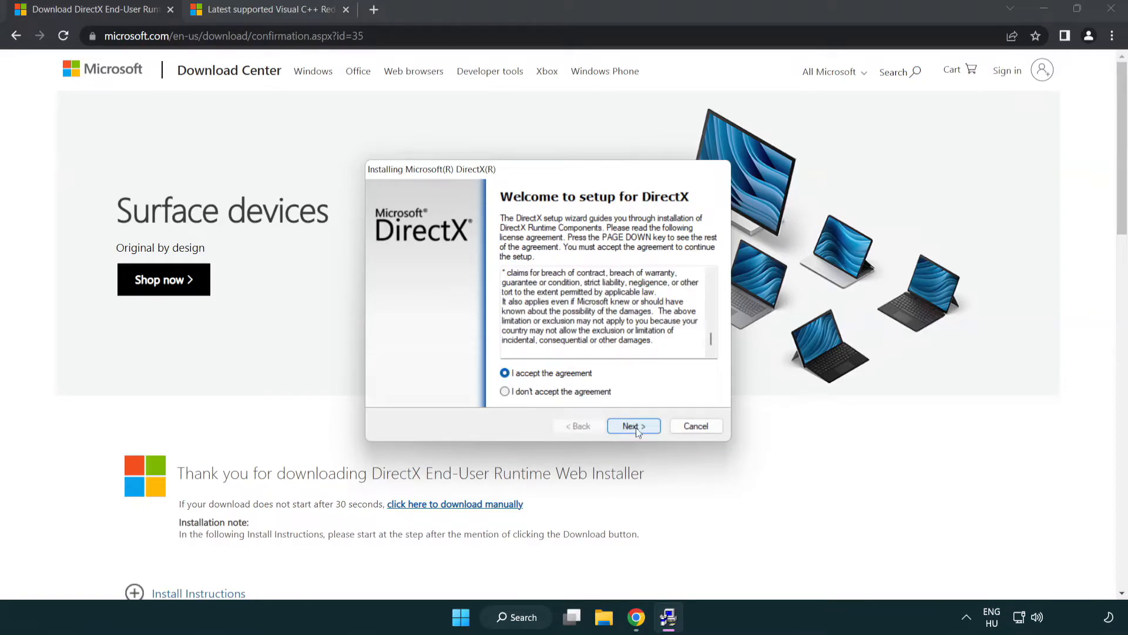
click(634, 426)
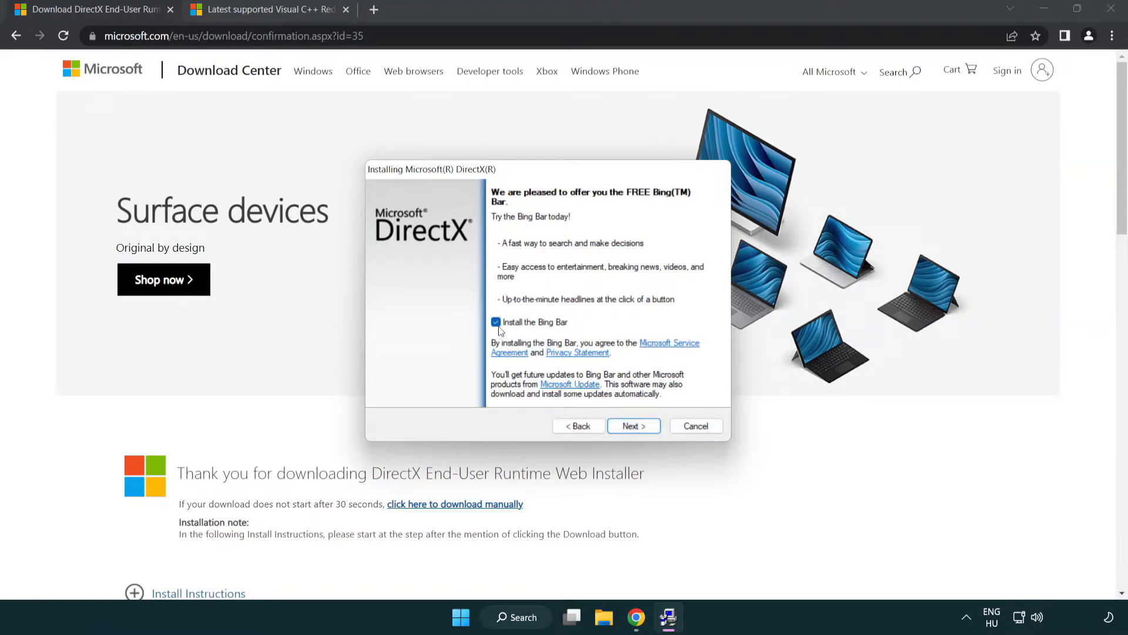
- Decline the Bing Bar, run the installation and finish the DirectX installer
click(496, 322)
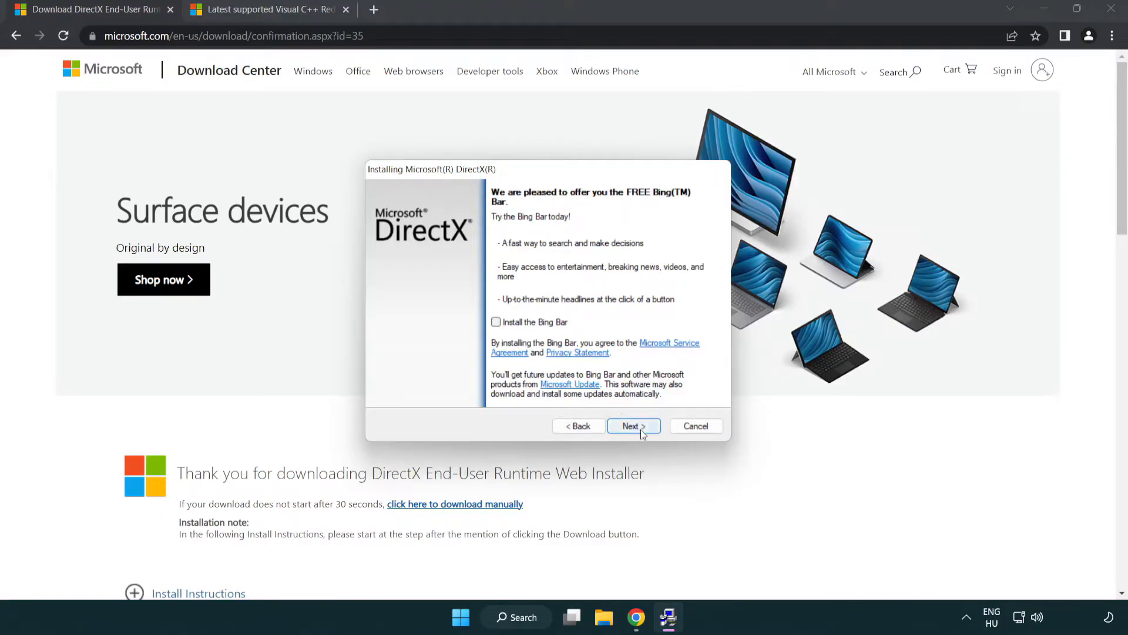
click(634, 425)
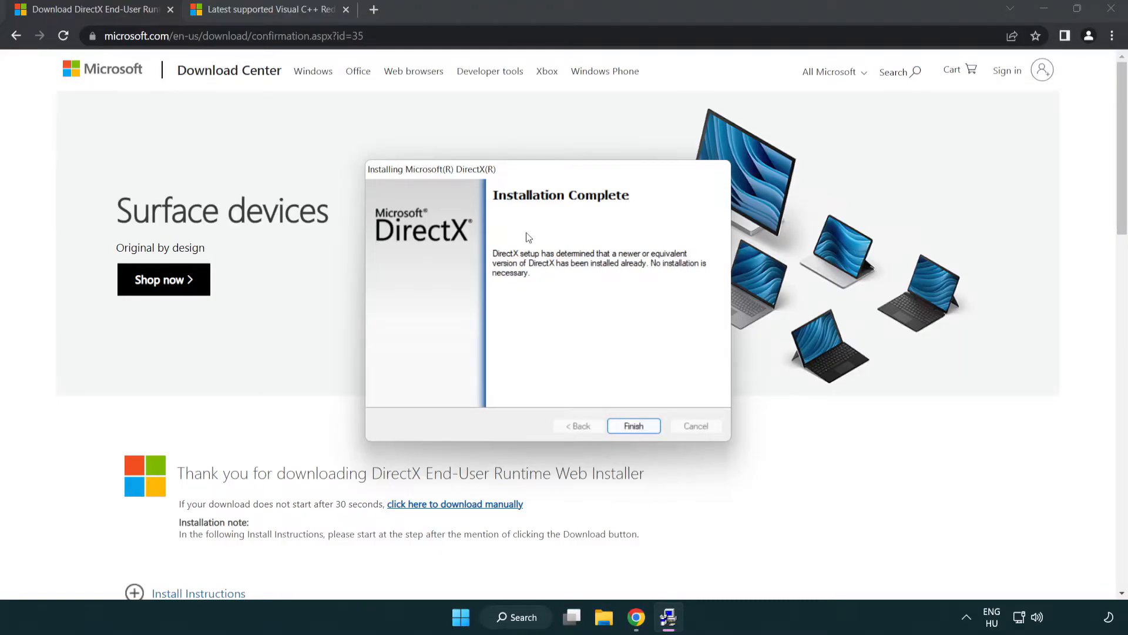
mouse_move(633, 435)
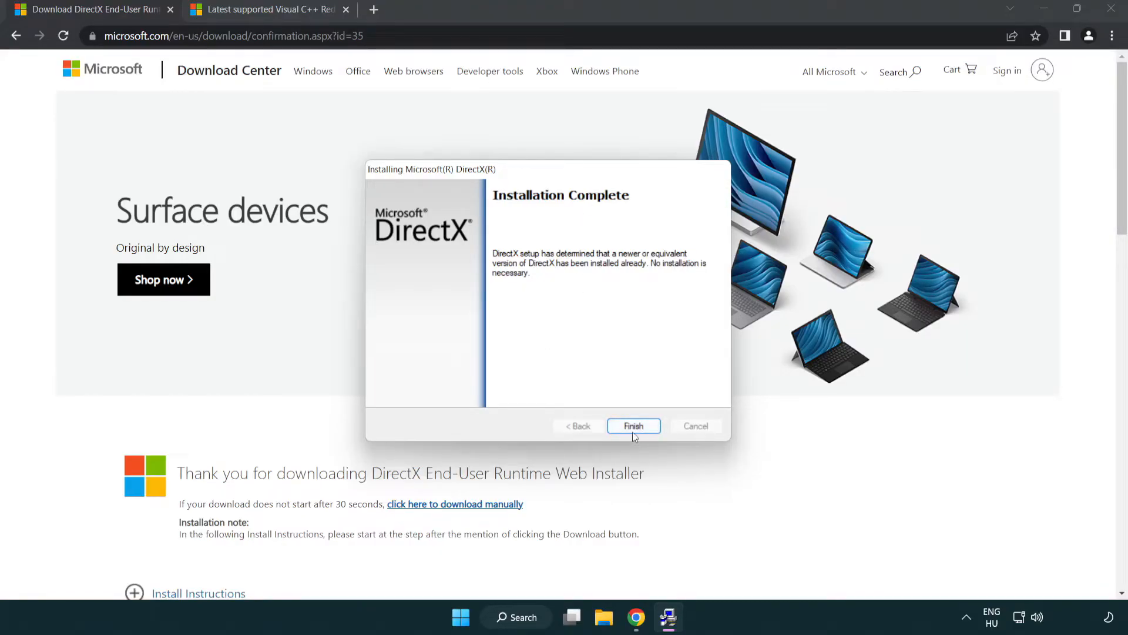
click(634, 425)
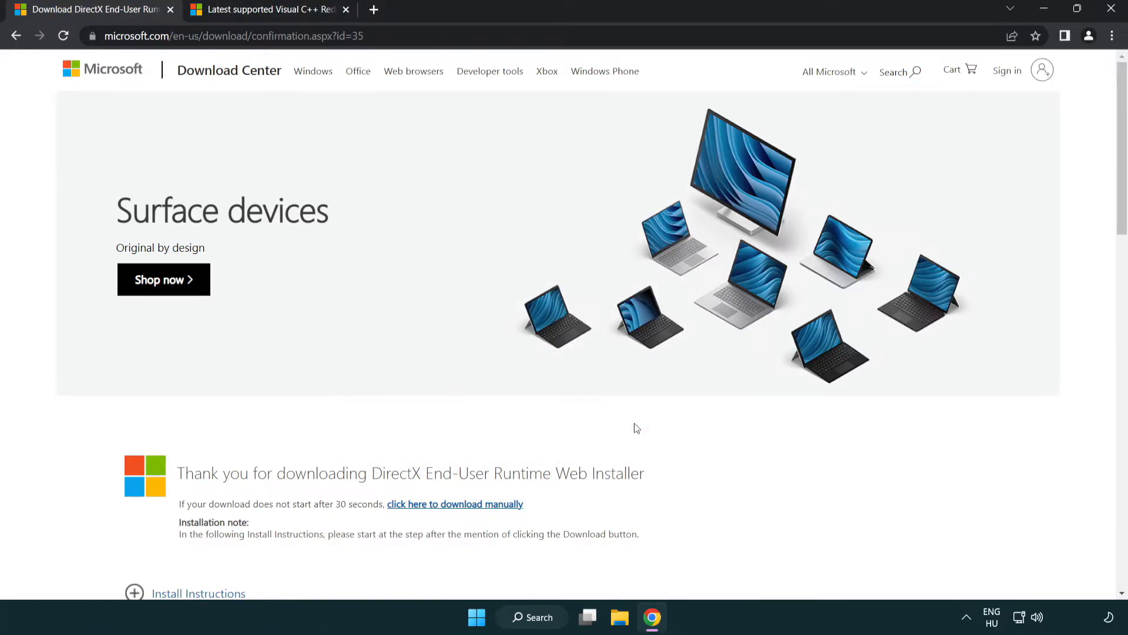
mouse_move(173, 10)
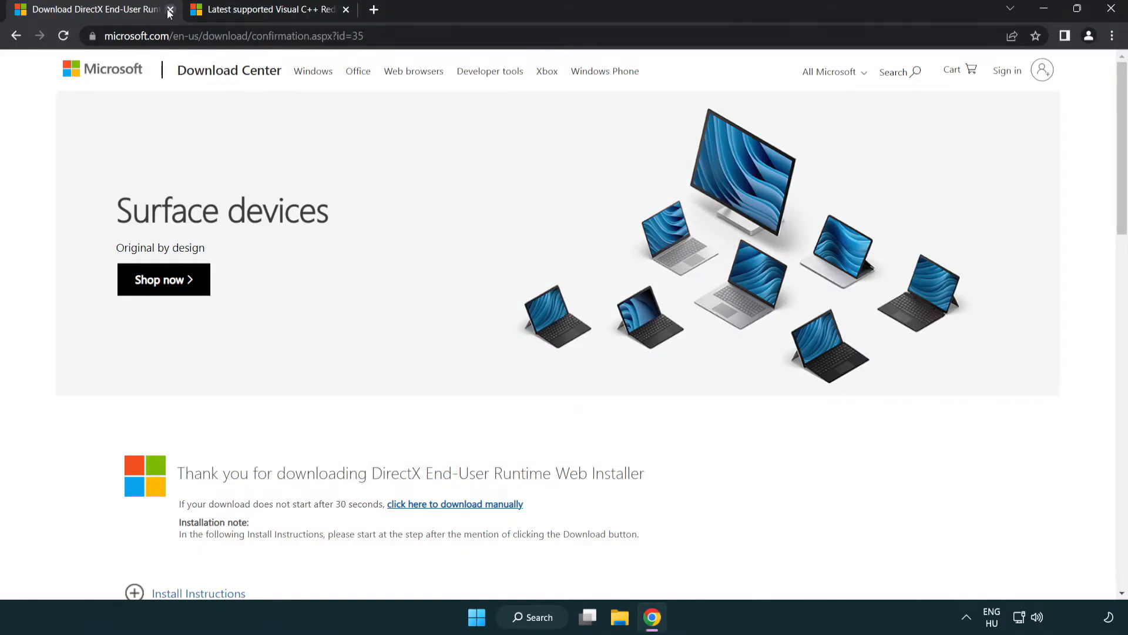
- Close the DirectX tab and download a Visual C++ 2015–2022 redistributable from the table
click(171, 10)
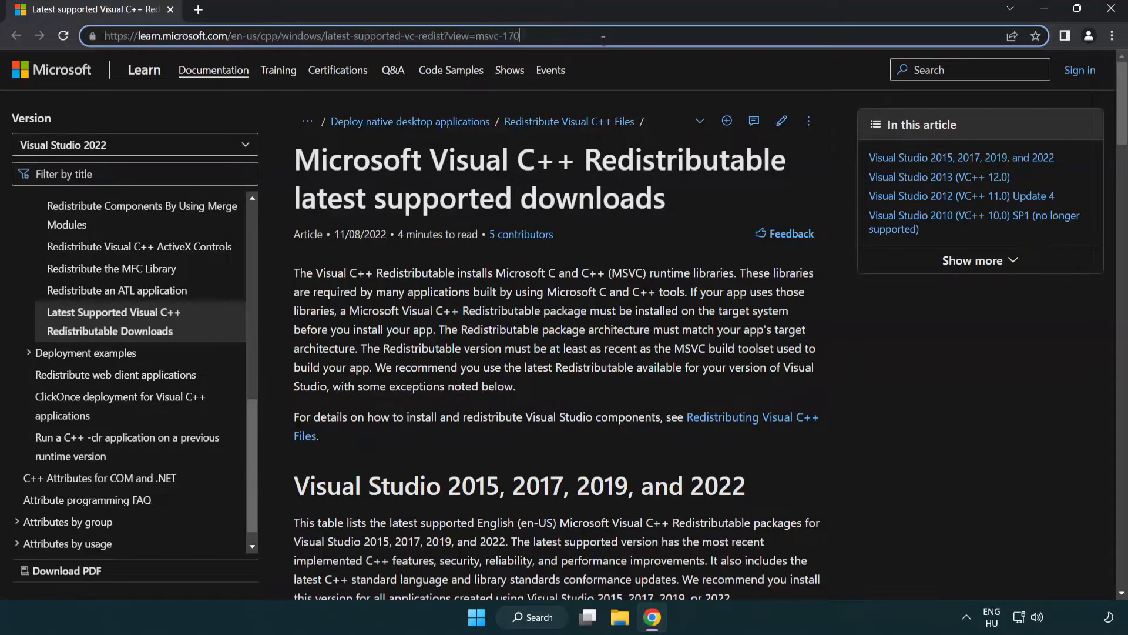
scroll(down, 3)
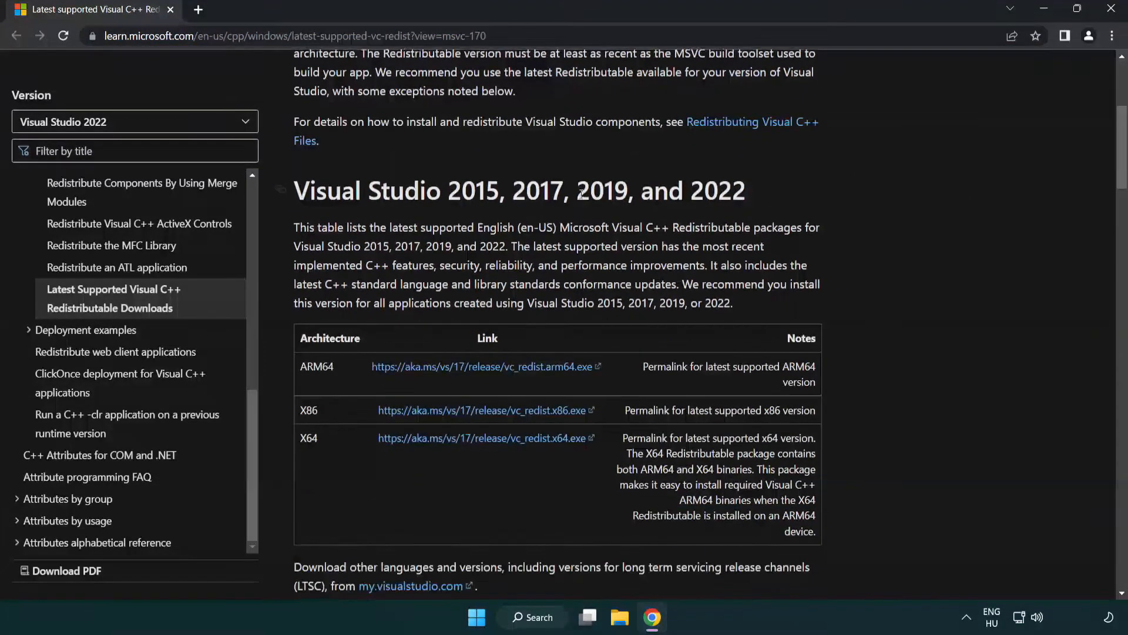
scroll(down, 3)
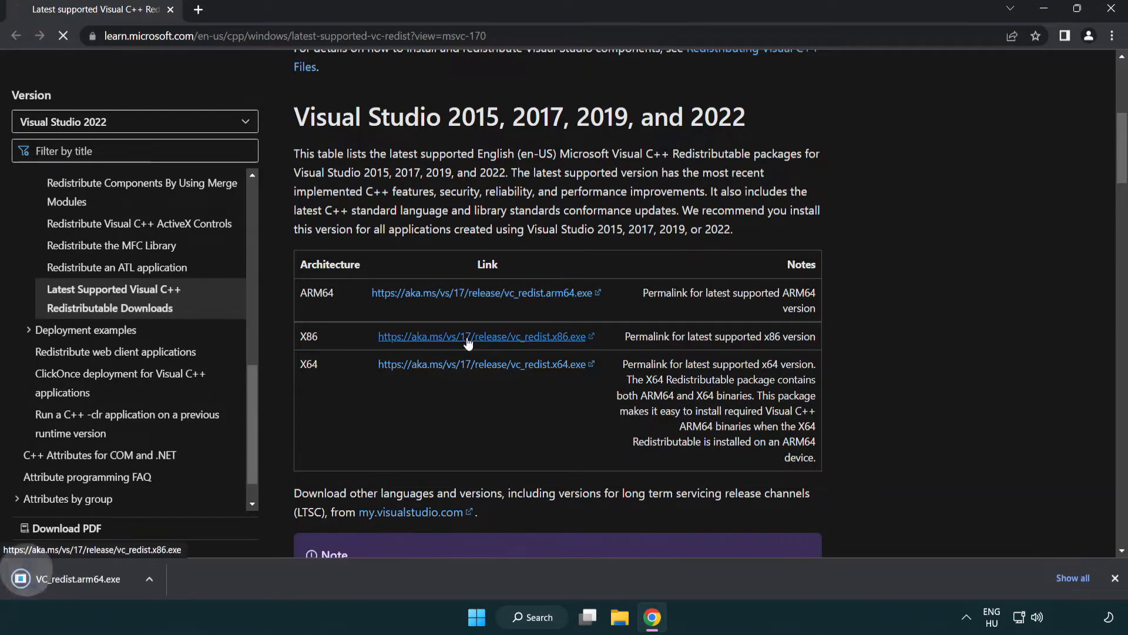
click(482, 364)
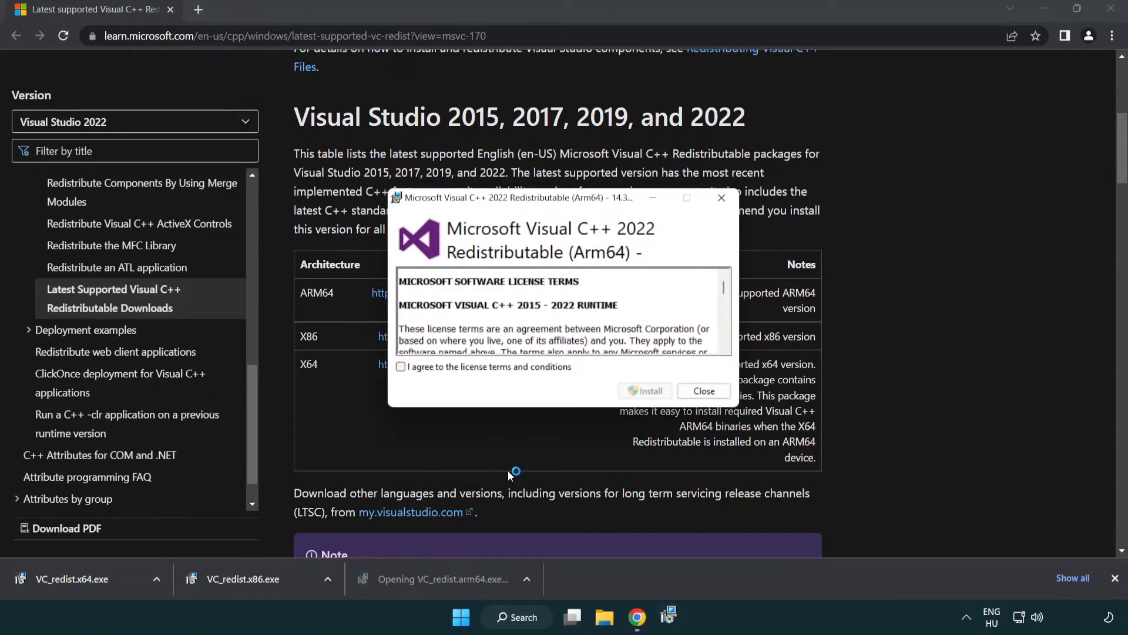
- Accept the license and attempt the ARM64 redistributable install, dismissing the unsupported-processor failure
scroll(down, 3)
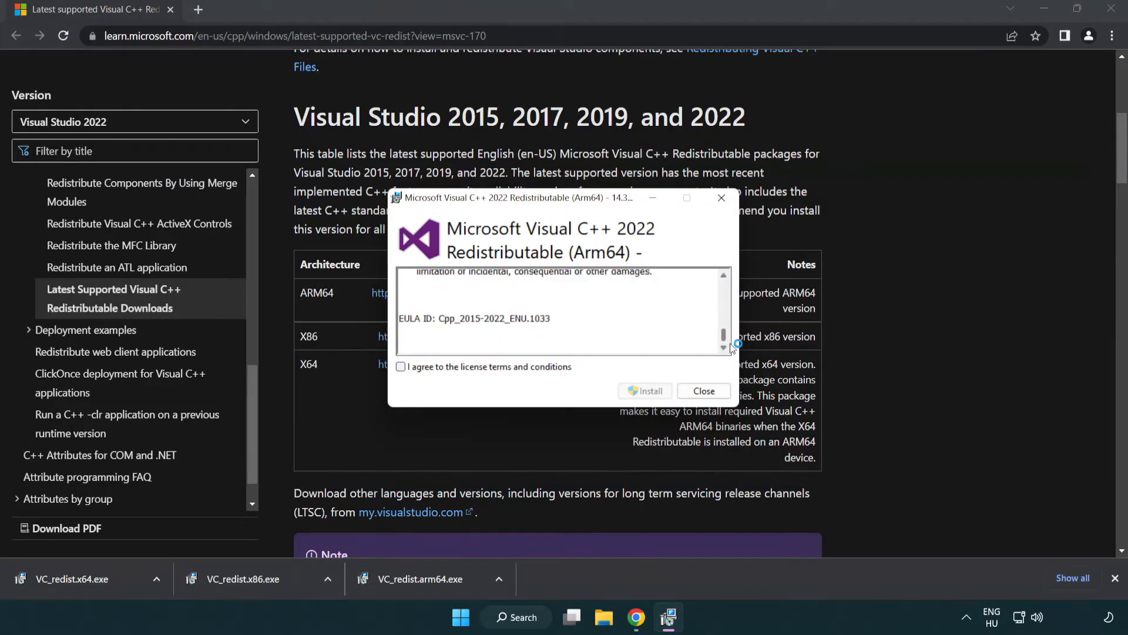
click(400, 366)
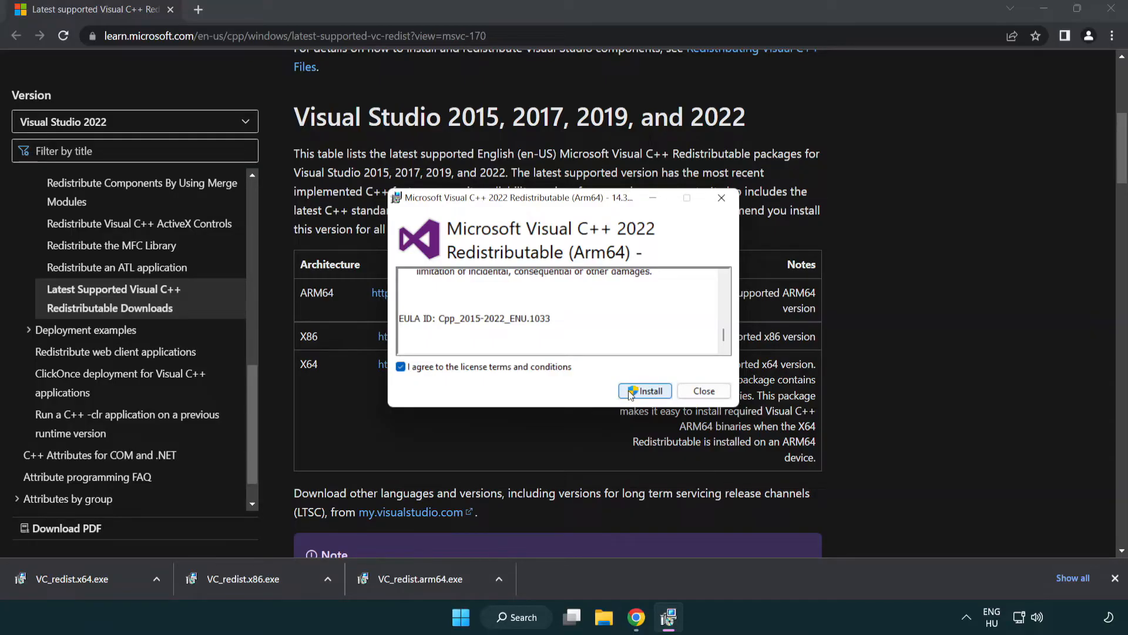
click(645, 392)
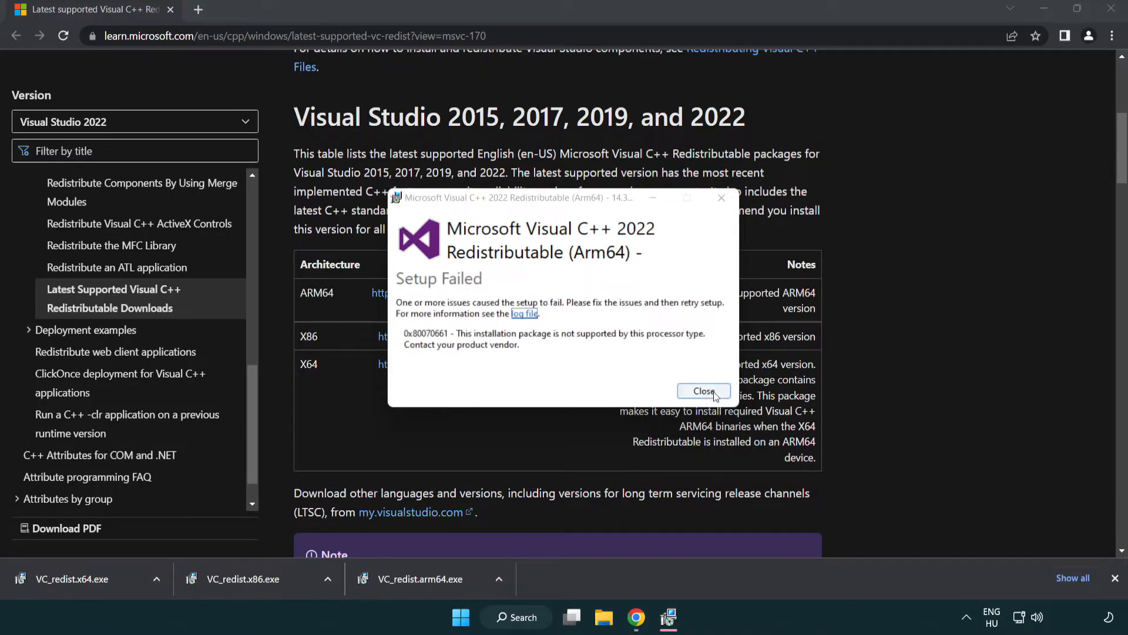
click(704, 391)
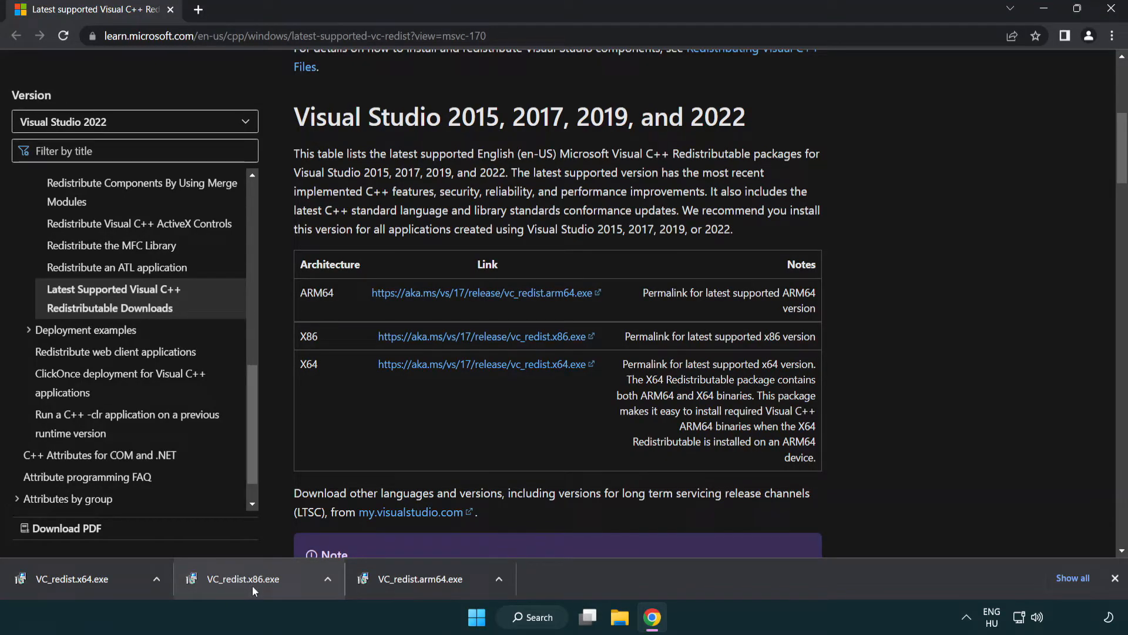
- Install the x86 and x64 2015–2022 redistributables from the downloads bar, closing x64 without restarting
click(241, 579)
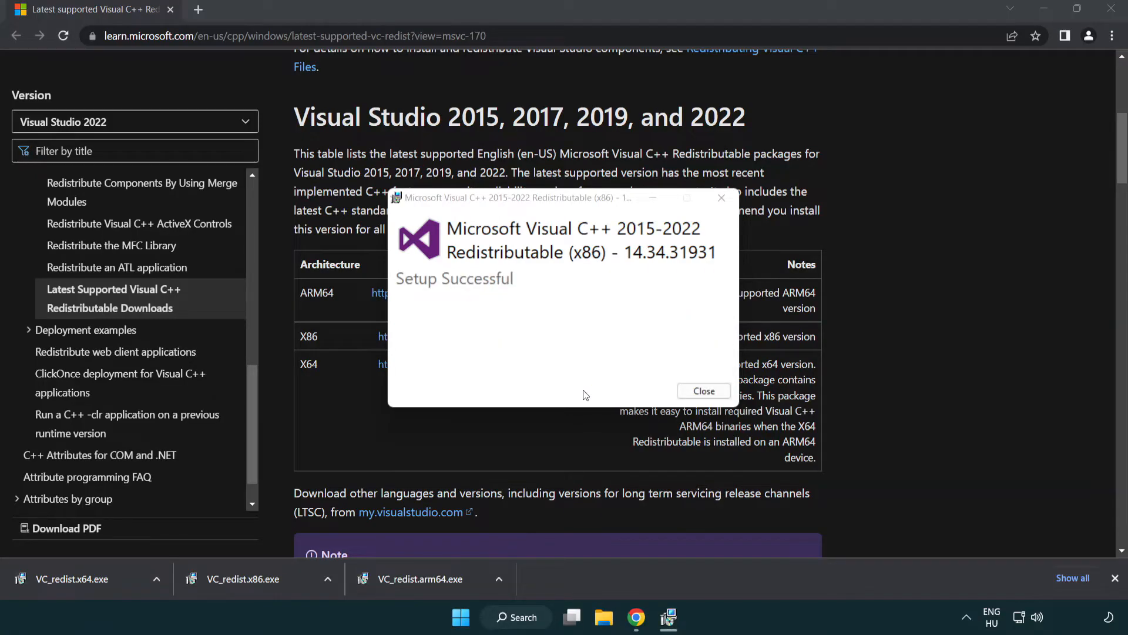
click(704, 391)
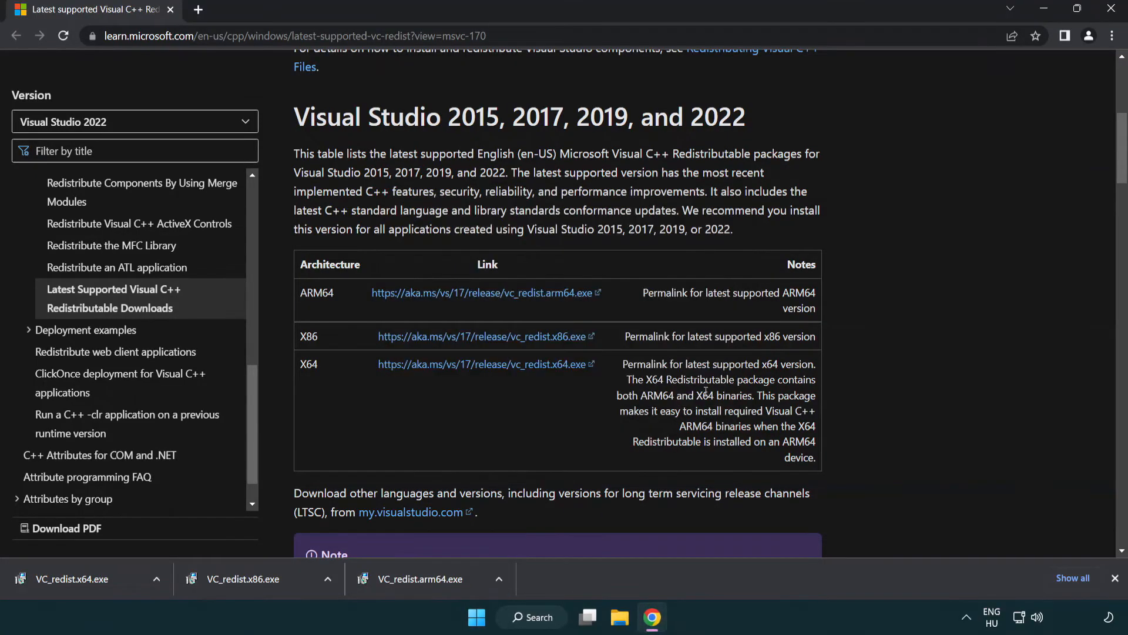
click(70, 578)
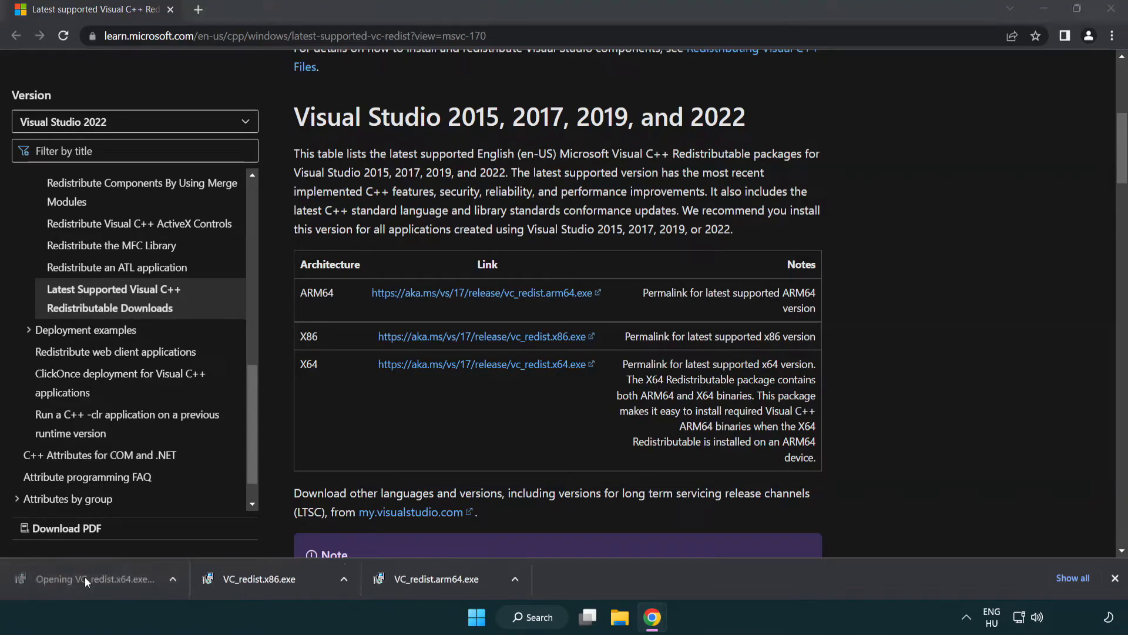
click(86, 578)
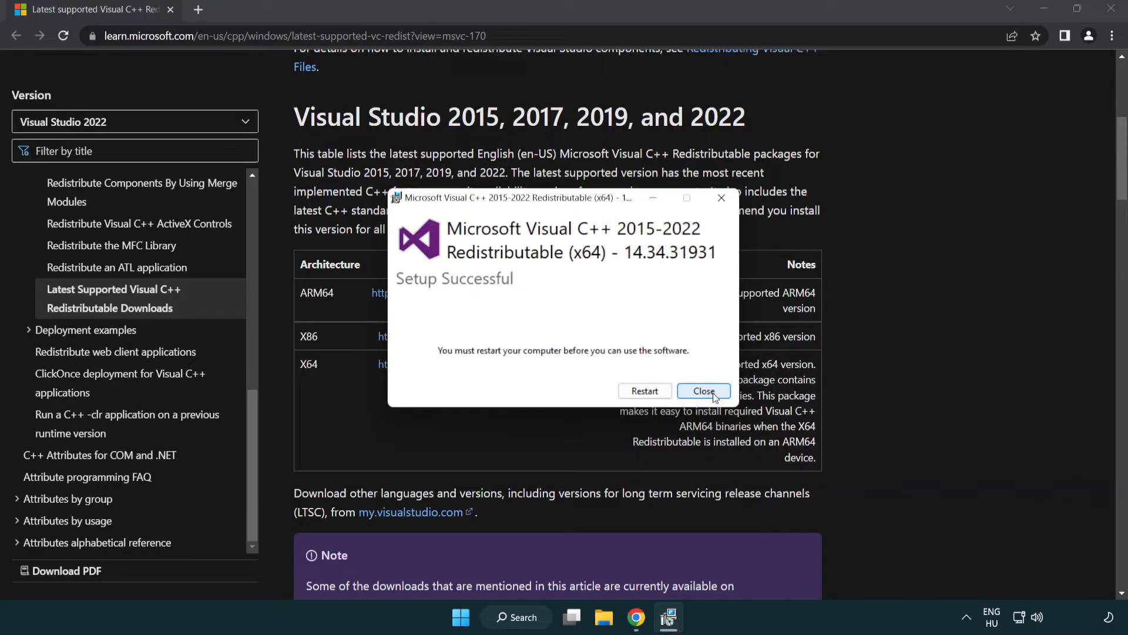
click(704, 391)
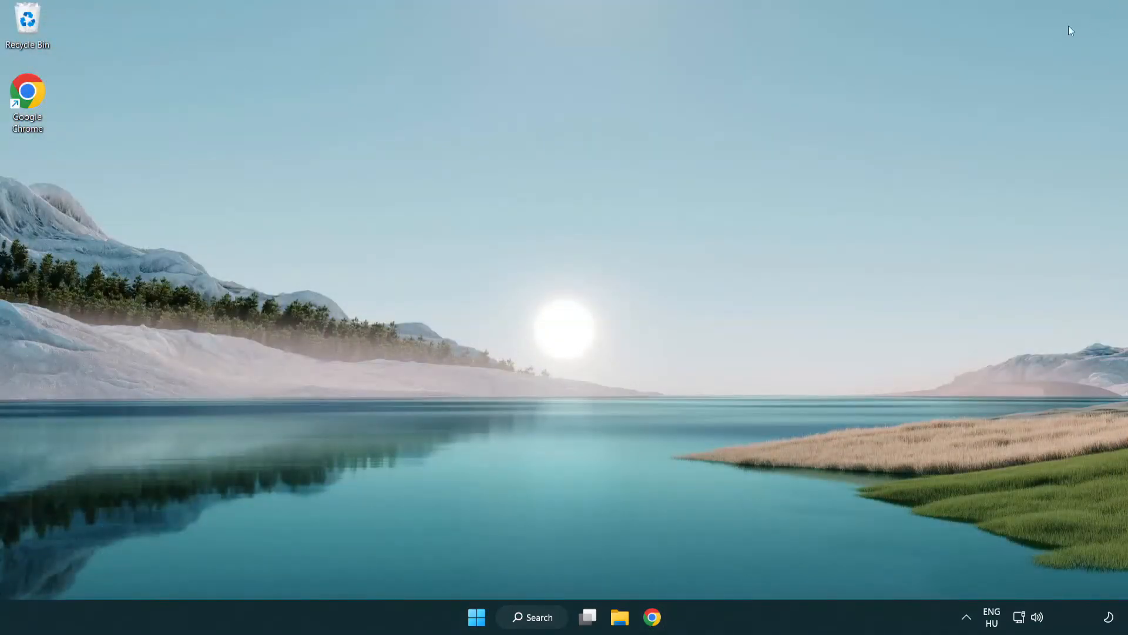
mouse_move(623, 264)
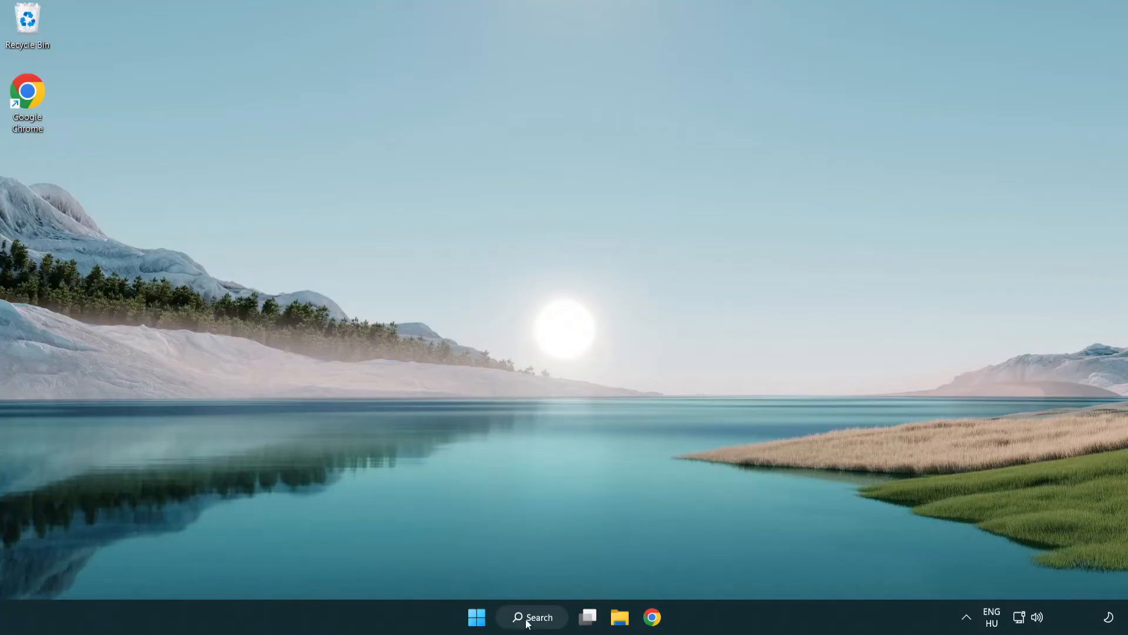
- Search for 'cmd' and launch Command Prompt as administrator
click(533, 634)
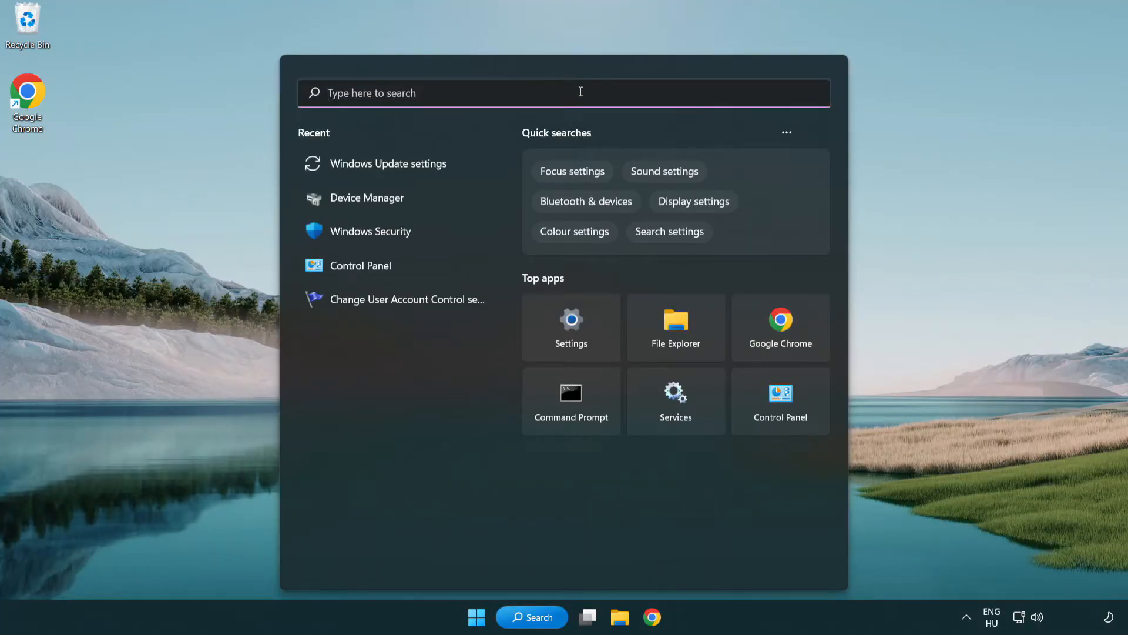
text(cmd)
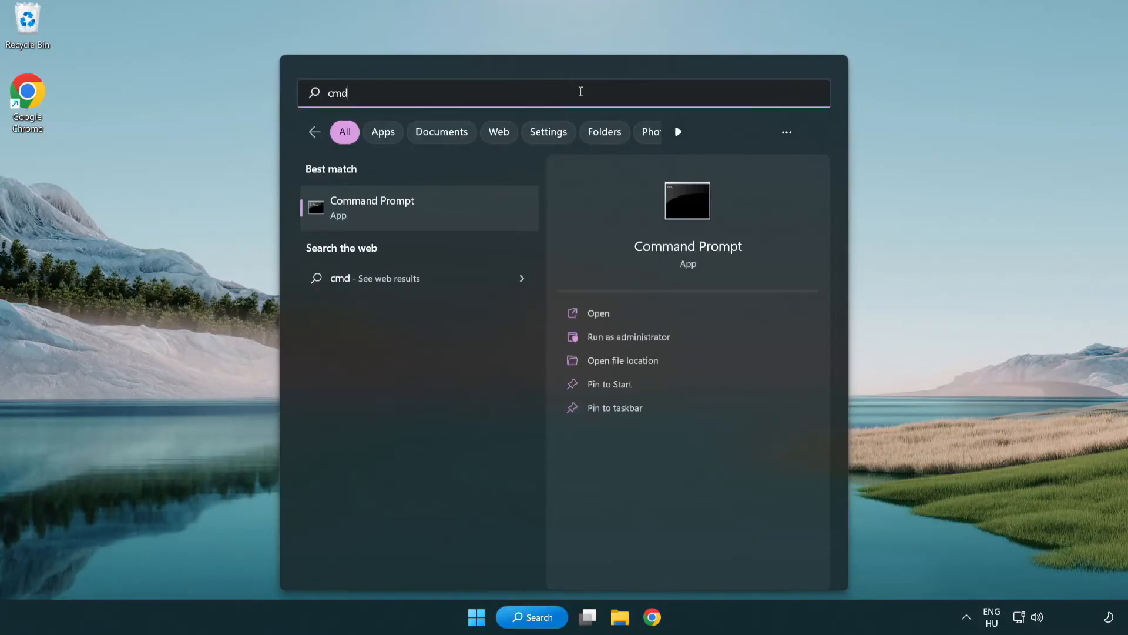
right_click(394, 209)
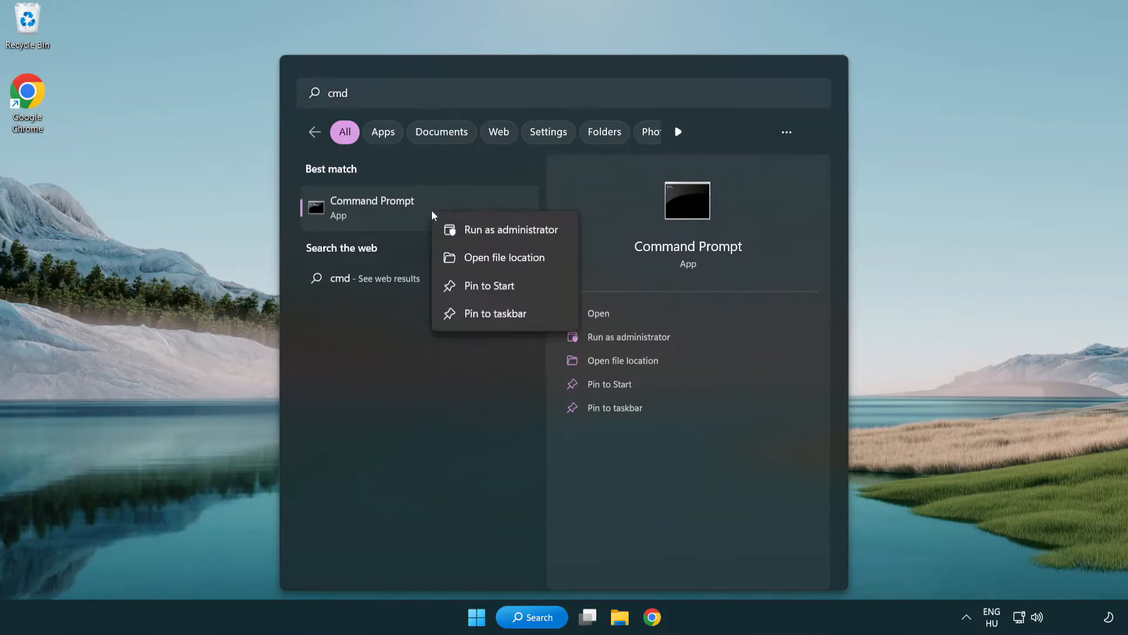
mouse_move(510, 239)
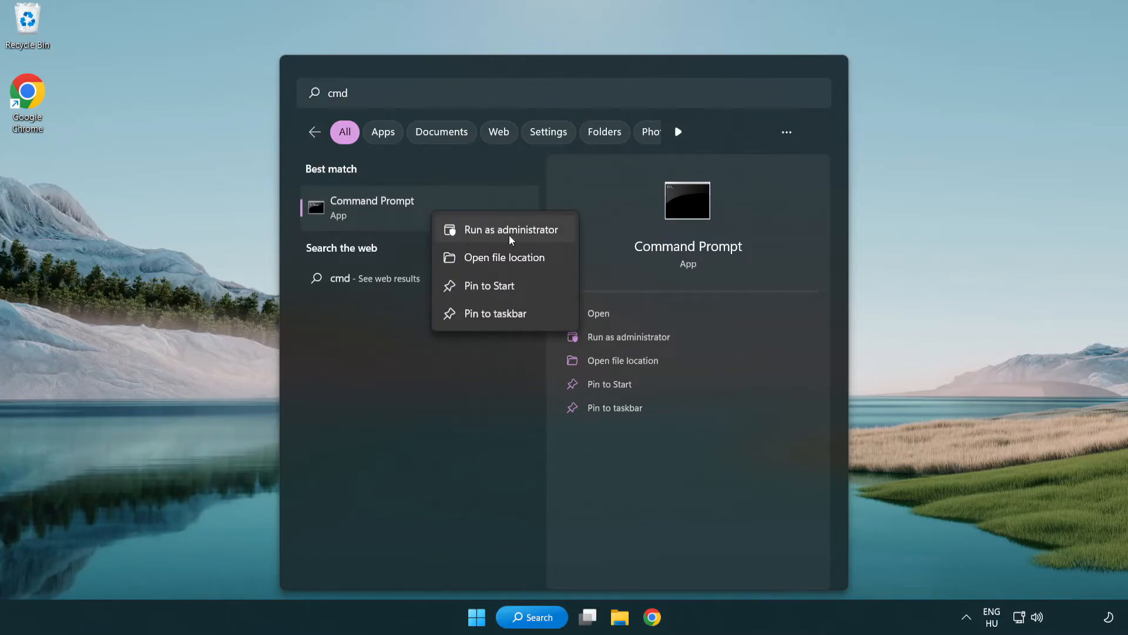
click(511, 229)
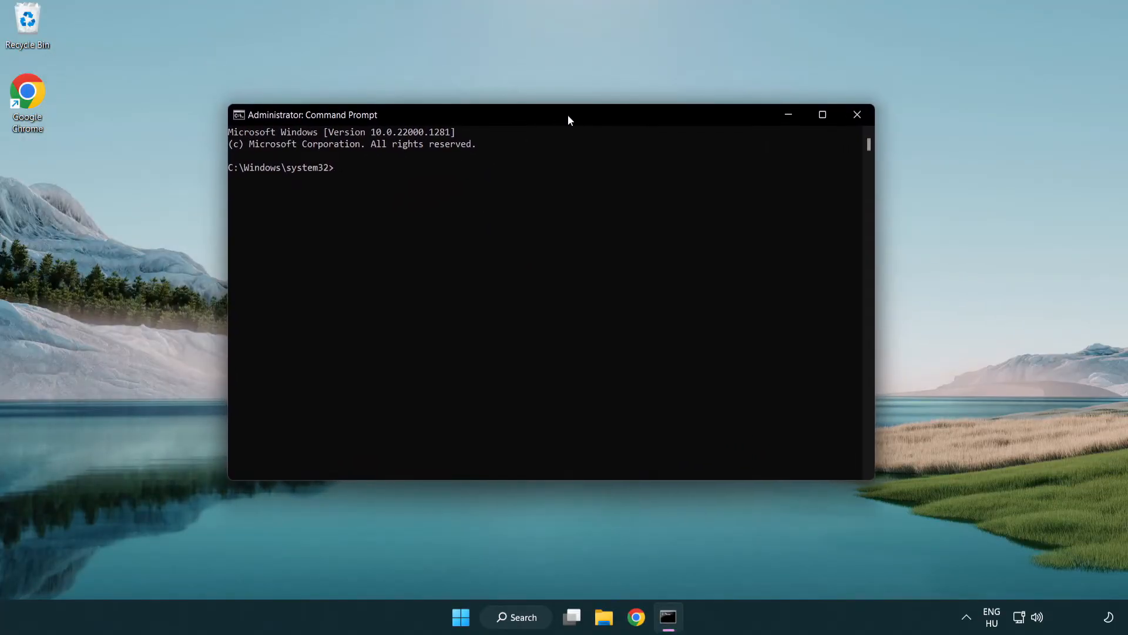
- Run sfc /scannow to completion with no integrity violations, then close Command Prompt
text(s)
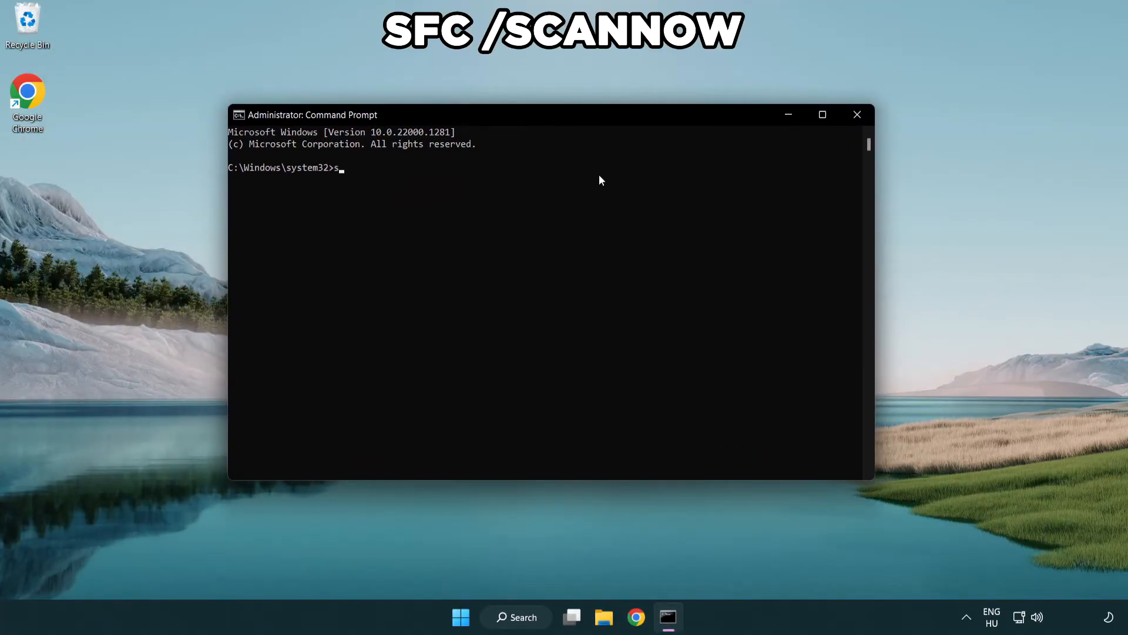
text(fc /scannow)
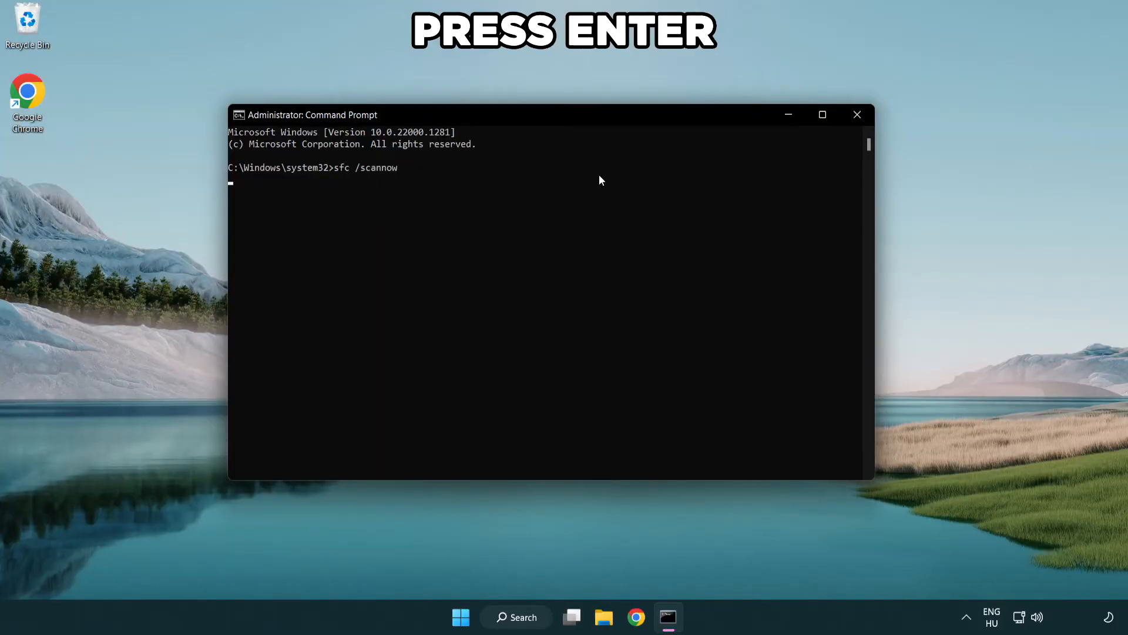
key(enter)
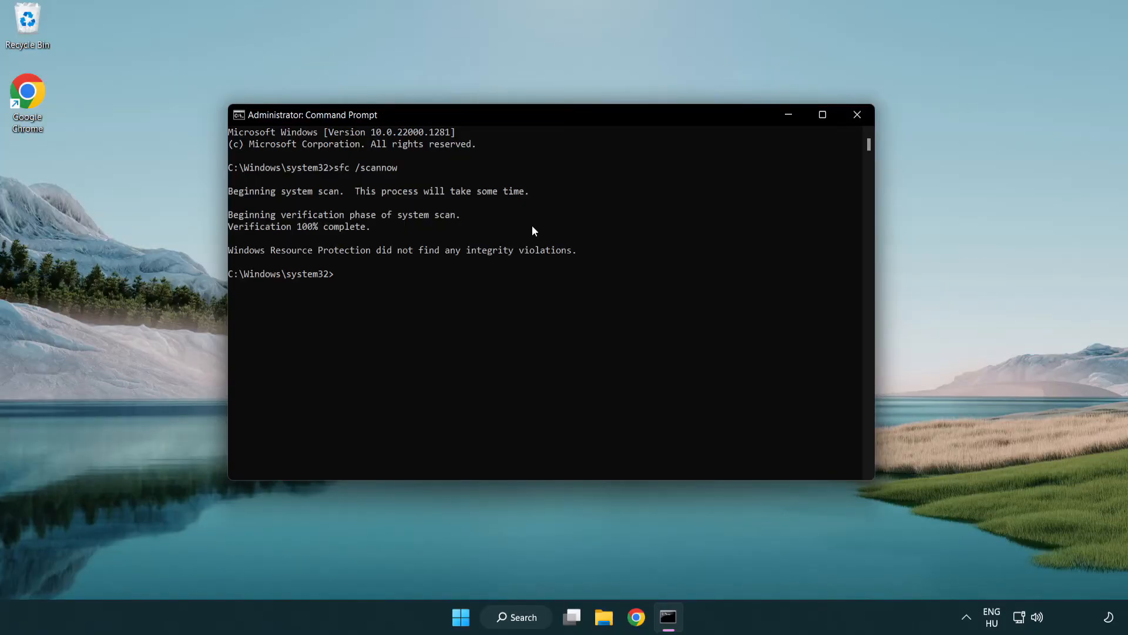
mouse_move(858, 116)
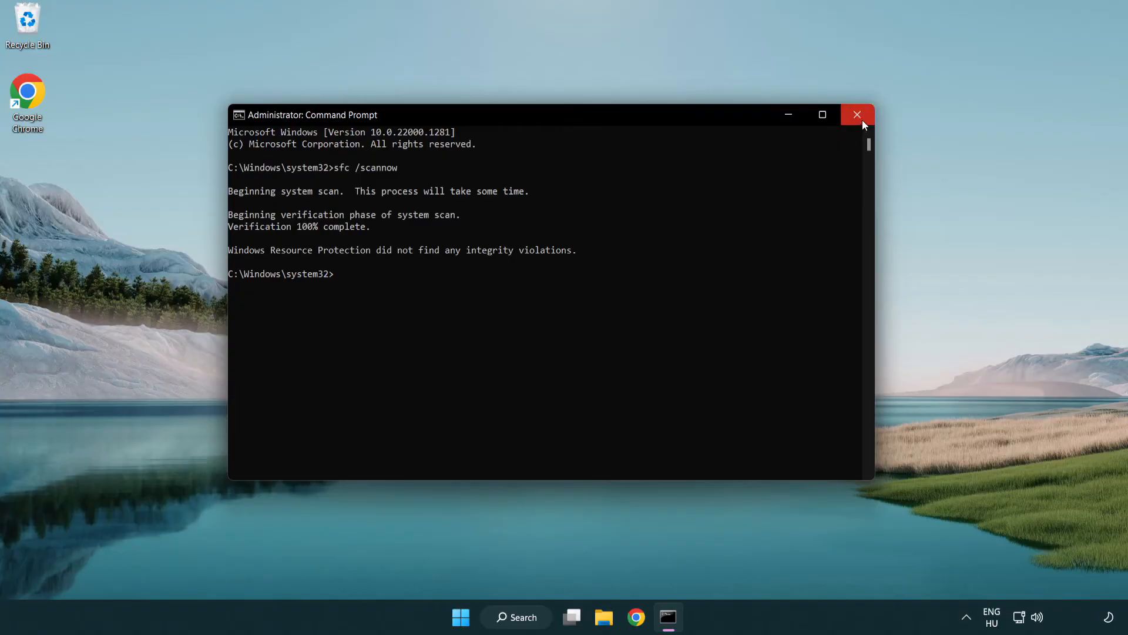
mouse_move(862, 120)
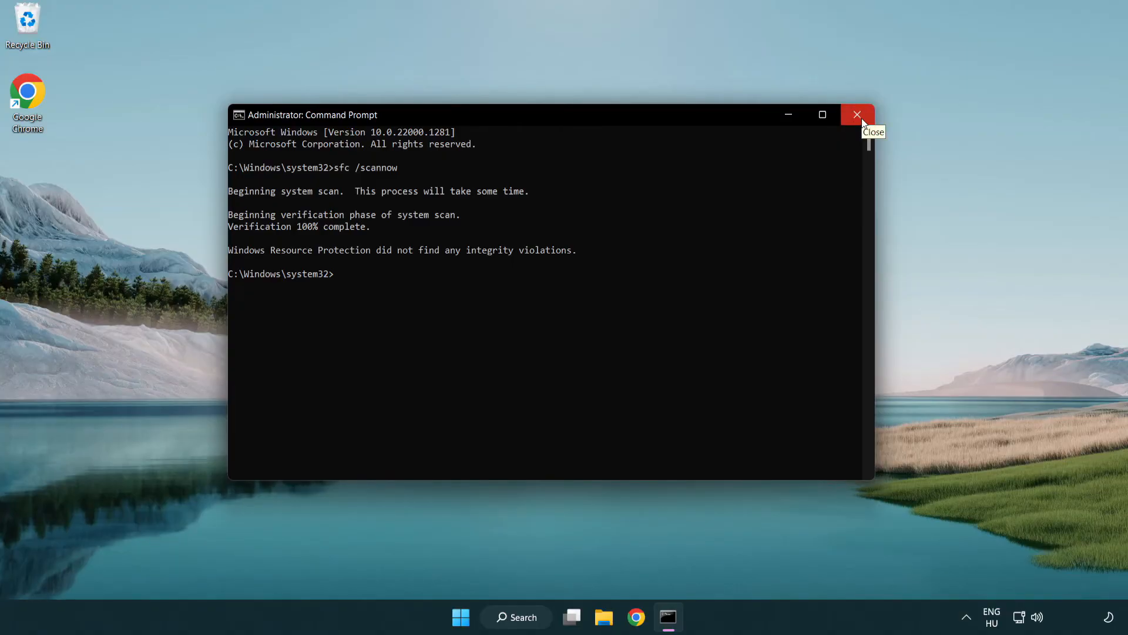
click(858, 115)
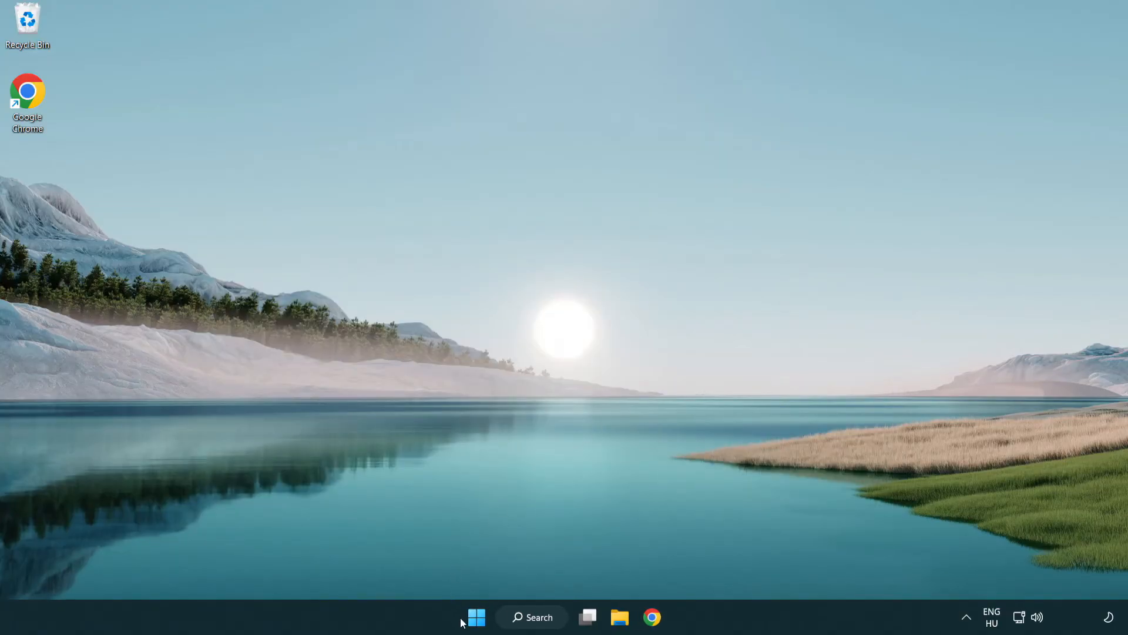
- Show the Start menu's power choices with Restart offered
click(476, 618)
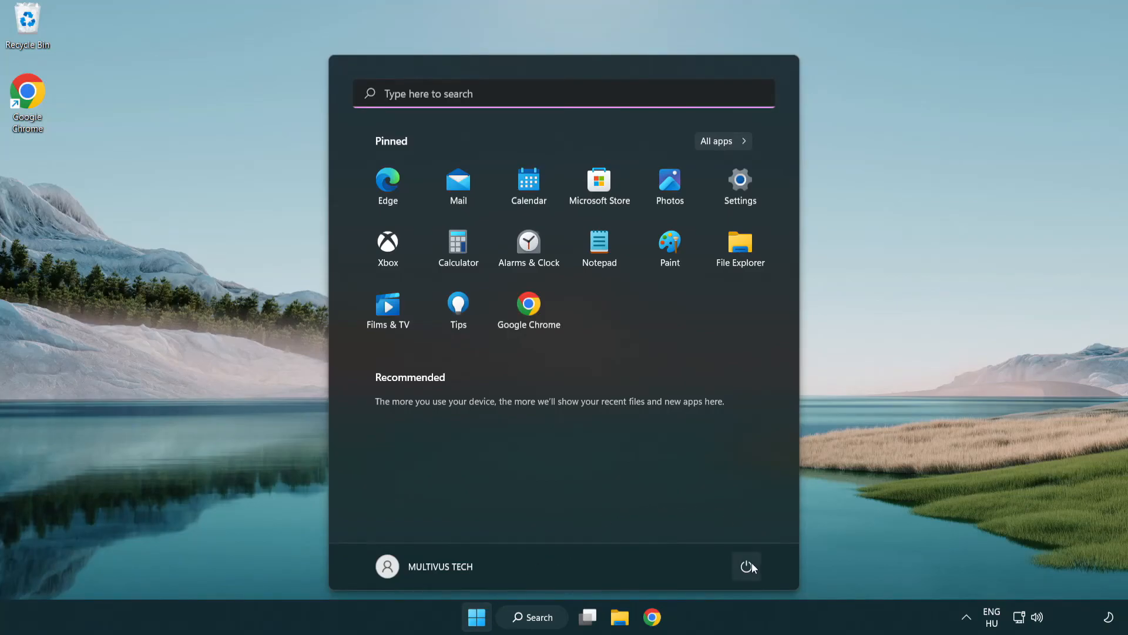
click(745, 567)
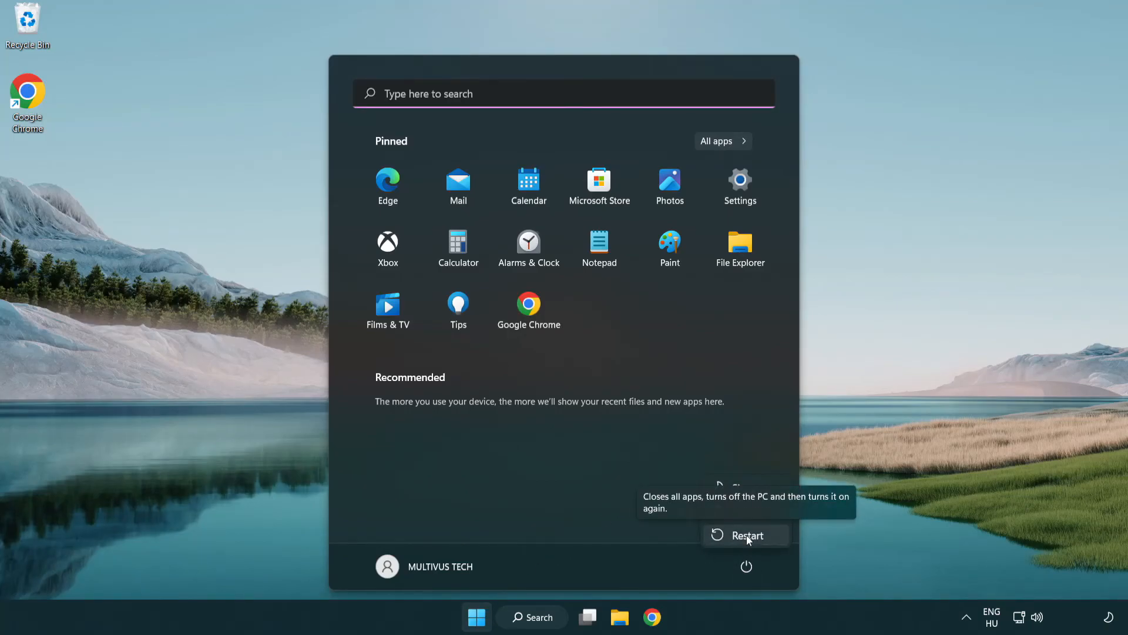